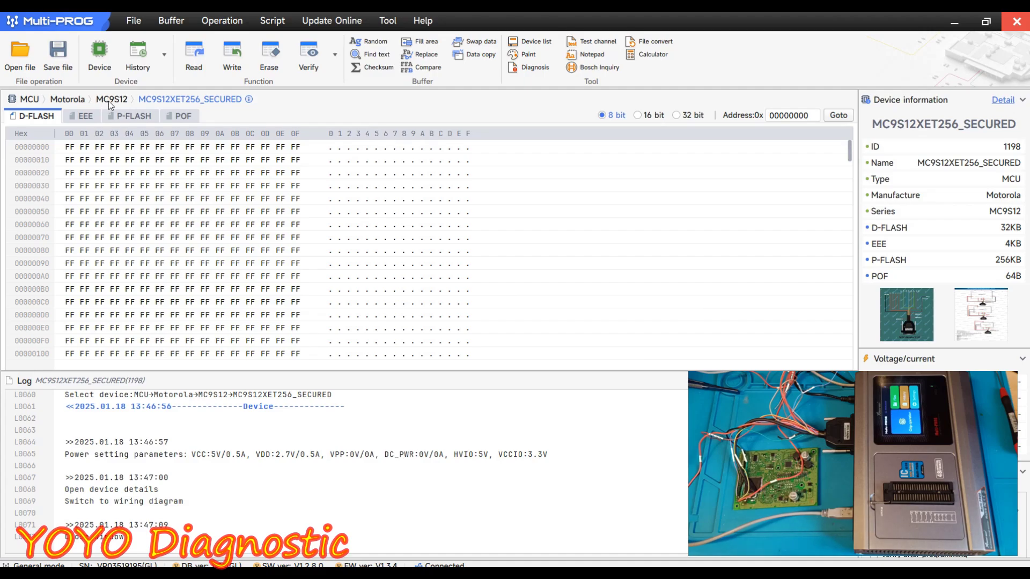
{"action": "mouse_move", "coordinate": [220, 109]}
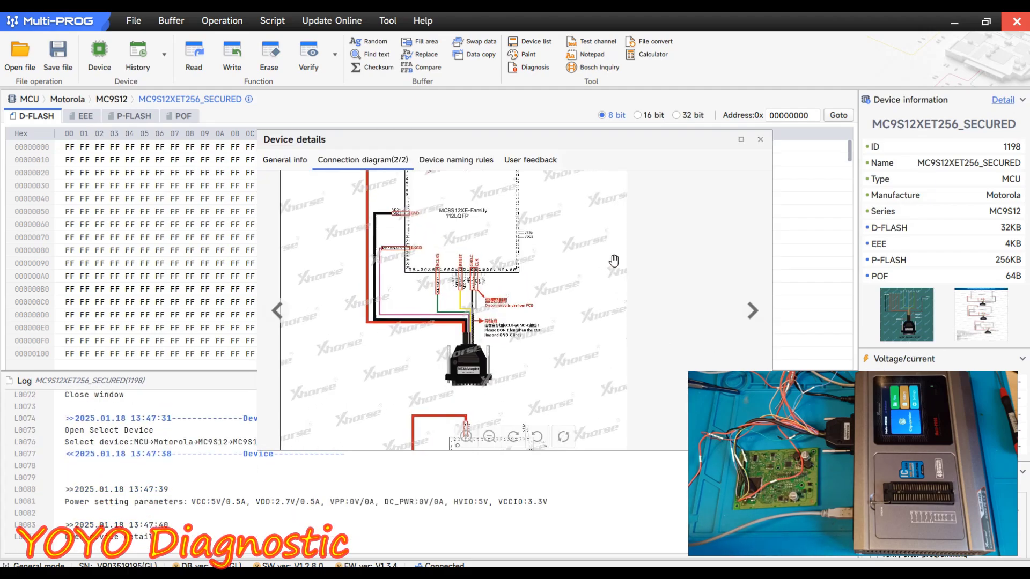
Enlarge and zoom into the MC9S12XET256 wiring diagram, then close the device details
{"action": "left_click", "coordinate": [741, 140]}
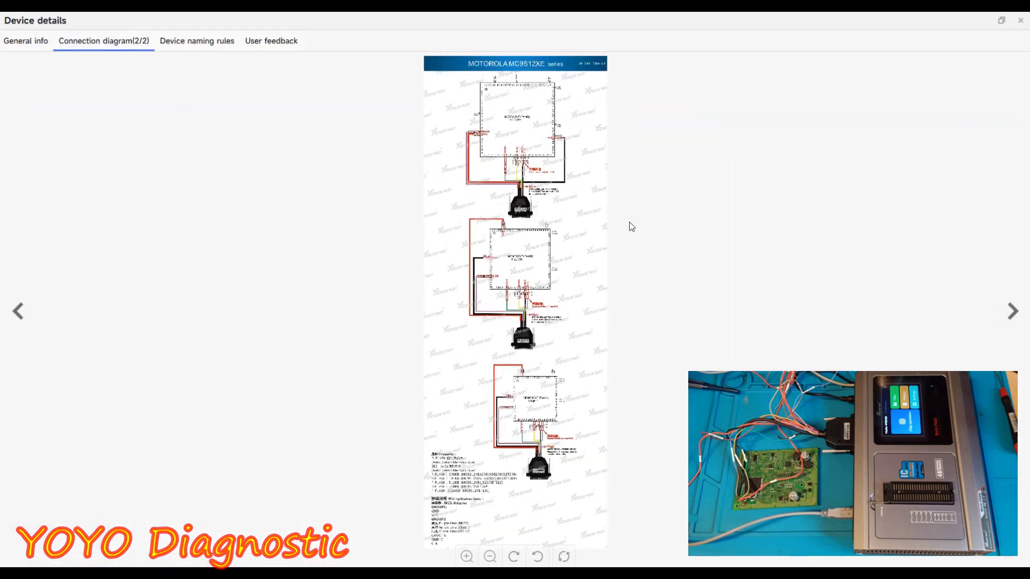
{"action": "left_click", "coordinate": [466, 557]}
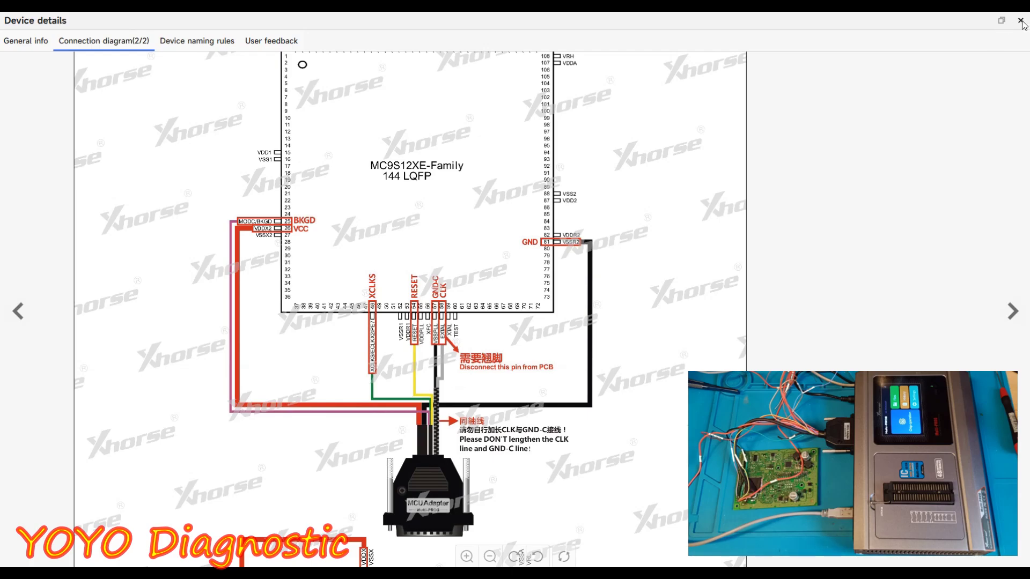
{"action": "left_click", "coordinate": [1022, 21]}
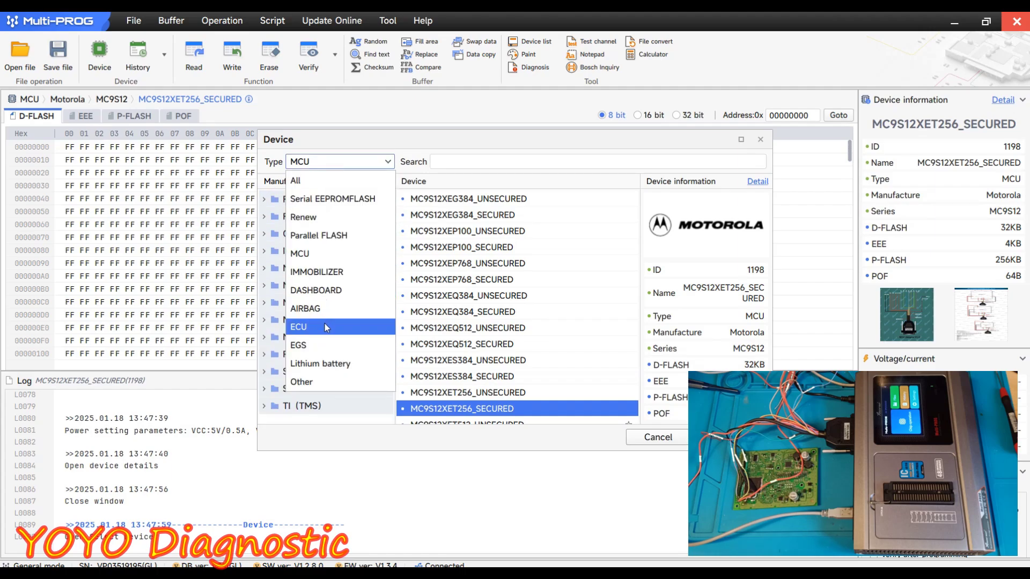
Filter by type Other, open the VW folder, and select TIGUAN-KG-MODULE(MC9S12XET256)
{"action": "left_click", "coordinate": [339, 161]}
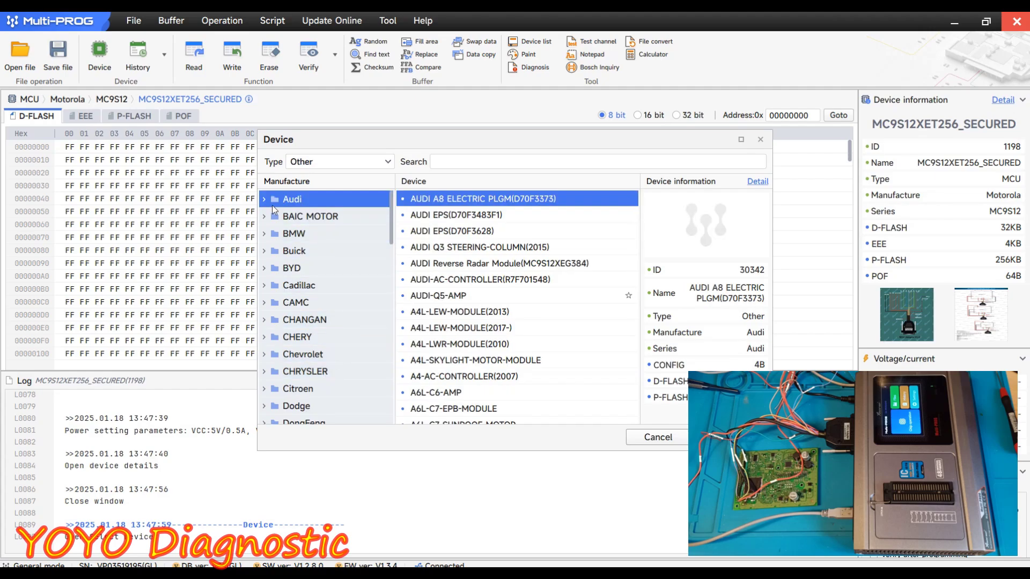
{"action": "scroll", "scroll_direction": "down", "scroll_amount": 3}
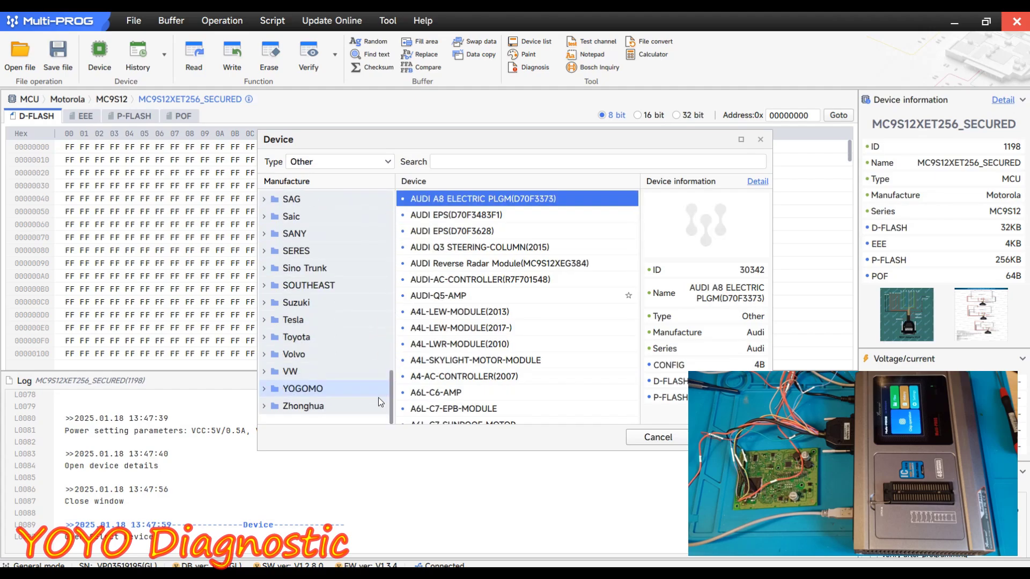
{"action": "left_click", "coordinate": [290, 371]}
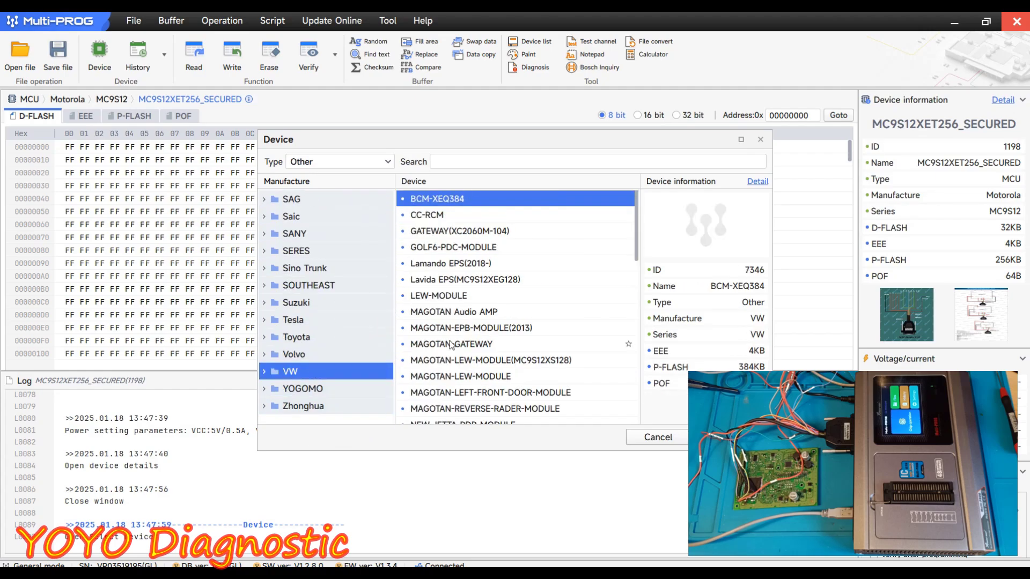
{"action": "scroll", "scroll_direction": "down", "scroll_amount": 3}
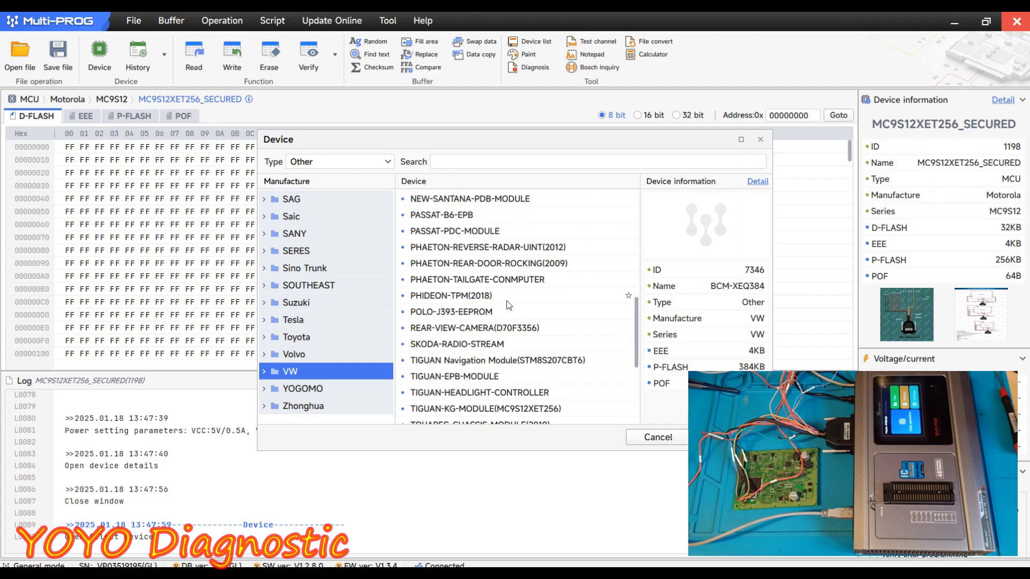
{"action": "mouse_move", "coordinate": [494, 417]}
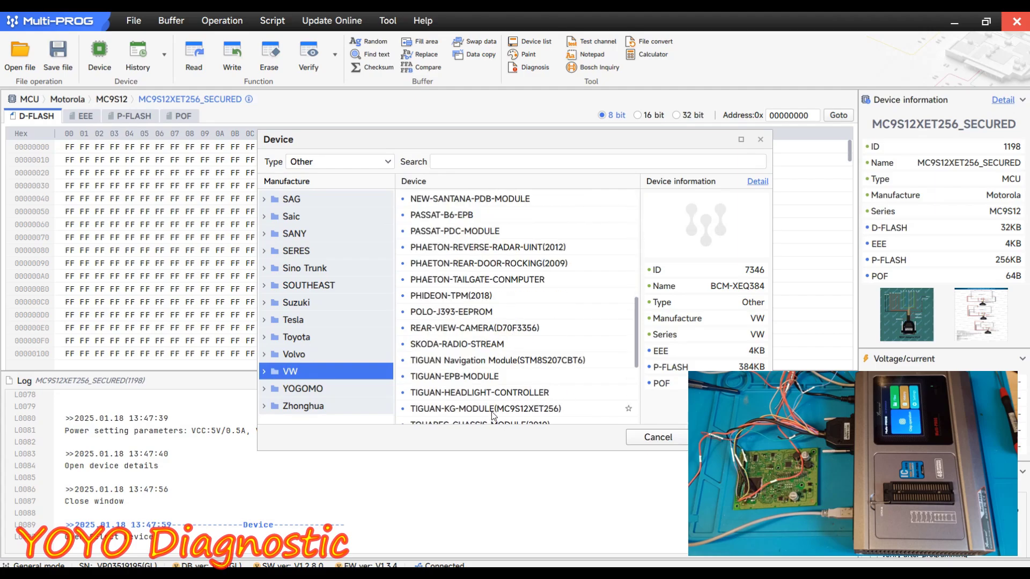
{"action": "left_click", "coordinate": [485, 409]}
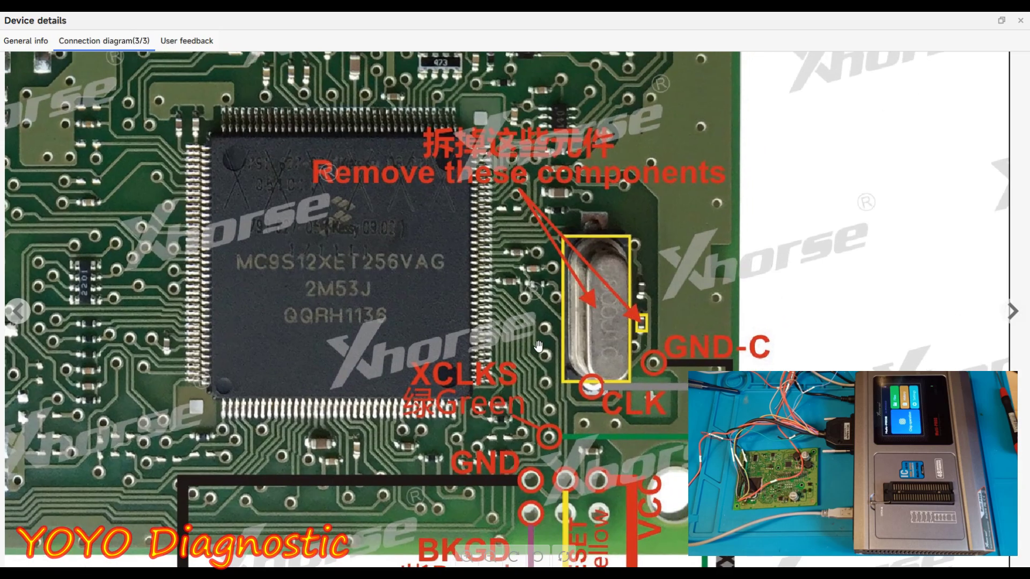
{"action": "mouse_move", "coordinate": [585, 327]}
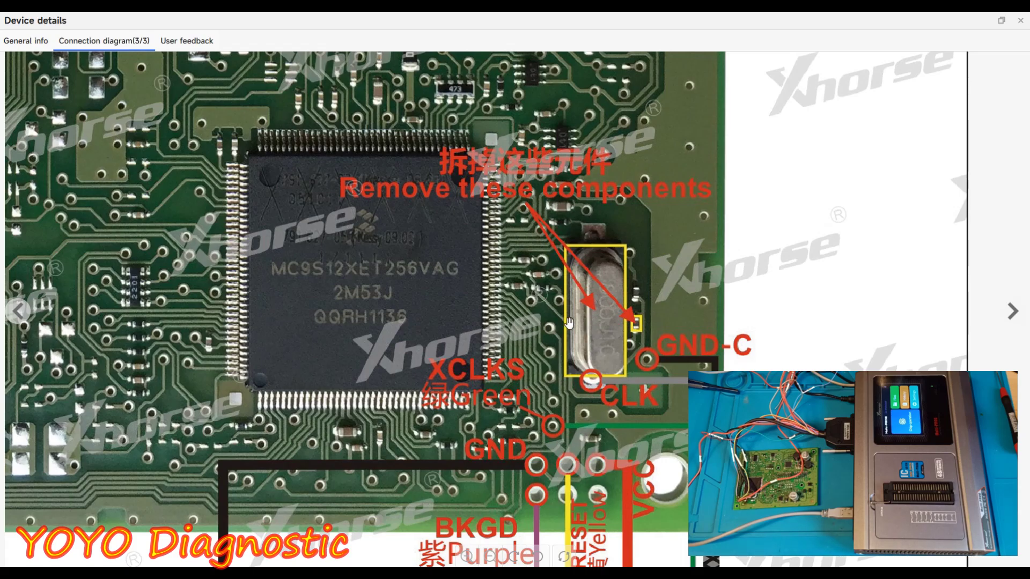
{"action": "mouse_move", "coordinate": [228, 357]}
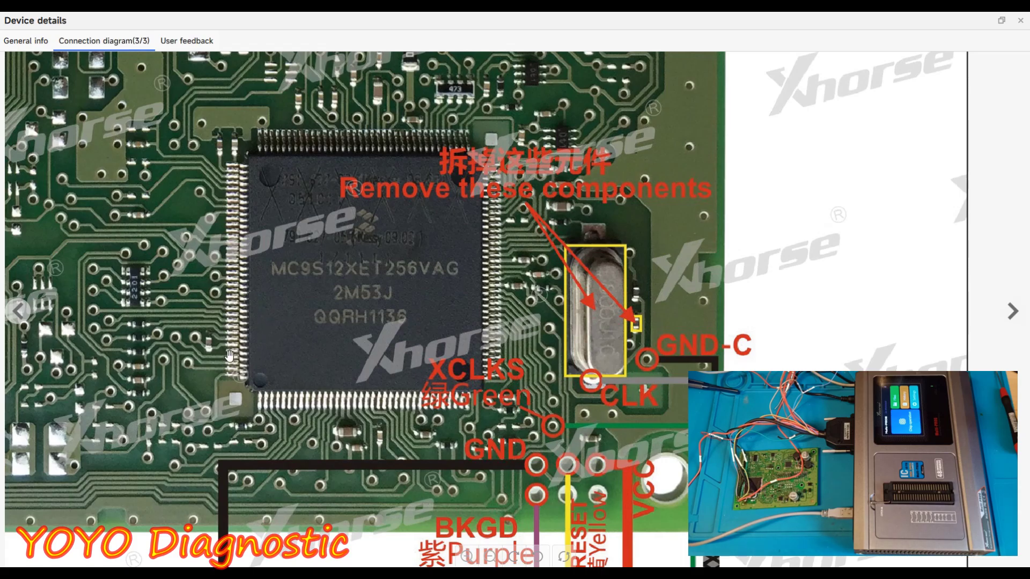
{"action": "mouse_move", "coordinate": [169, 325]}
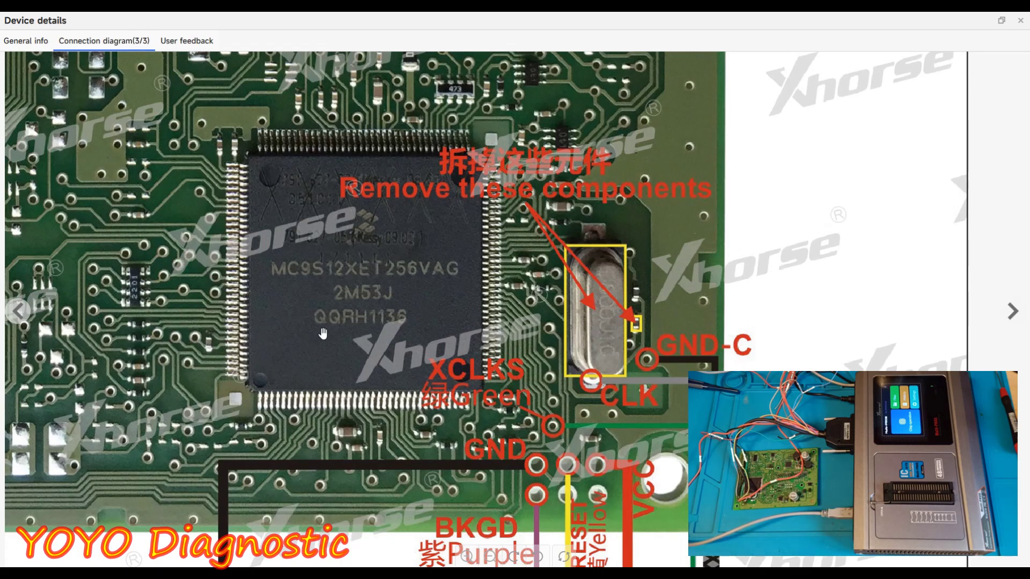
{"action": "mouse_move", "coordinate": [583, 289]}
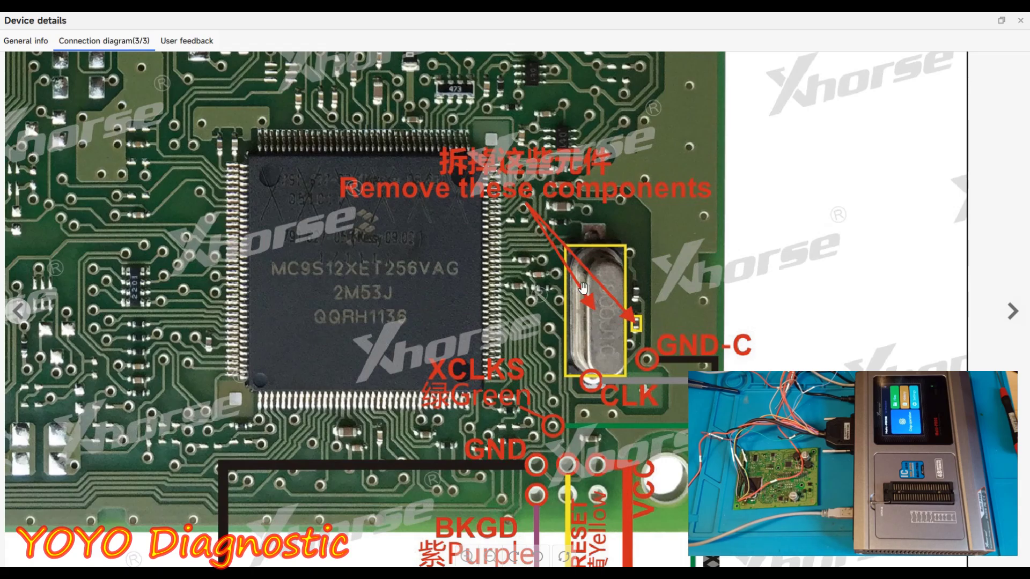
{"action": "mouse_move", "coordinate": [623, 369]}
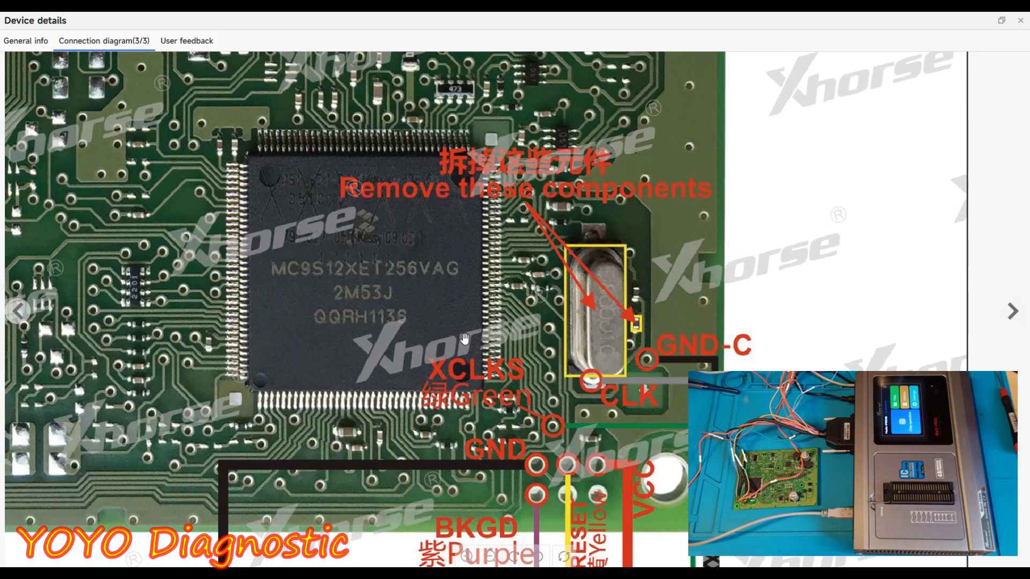
{"action": "mouse_move", "coordinate": [521, 214]}
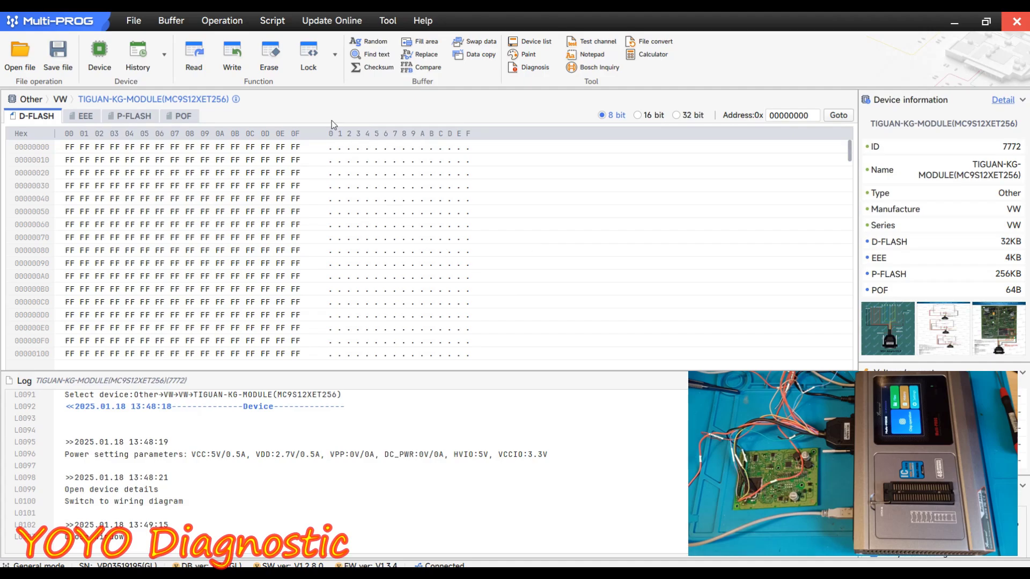
Read the D-FLASH twice; the chip reads as unsecured but the read length is 0
{"action": "left_click", "coordinate": [193, 56]}
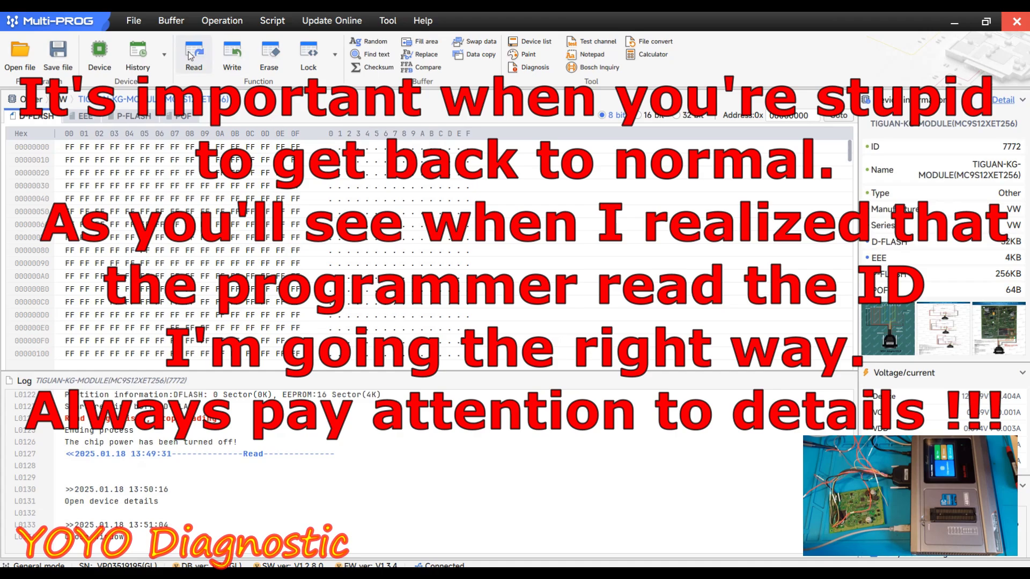
{"action": "left_click", "coordinate": [193, 56]}
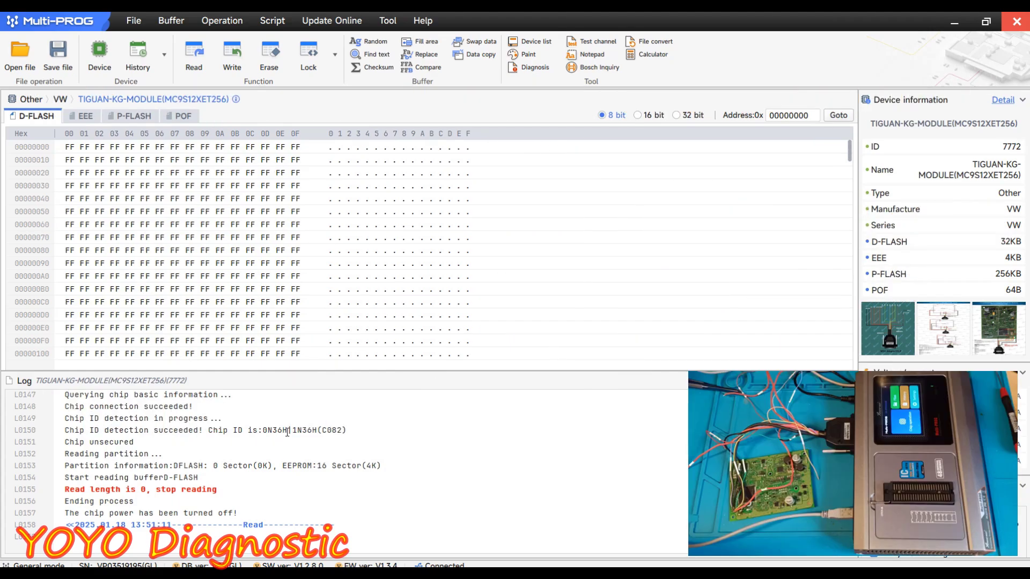
Highlight the zero read-length error in the log and display the blank EEE buffer
{"action": "double_click", "coordinate": [306, 430]}
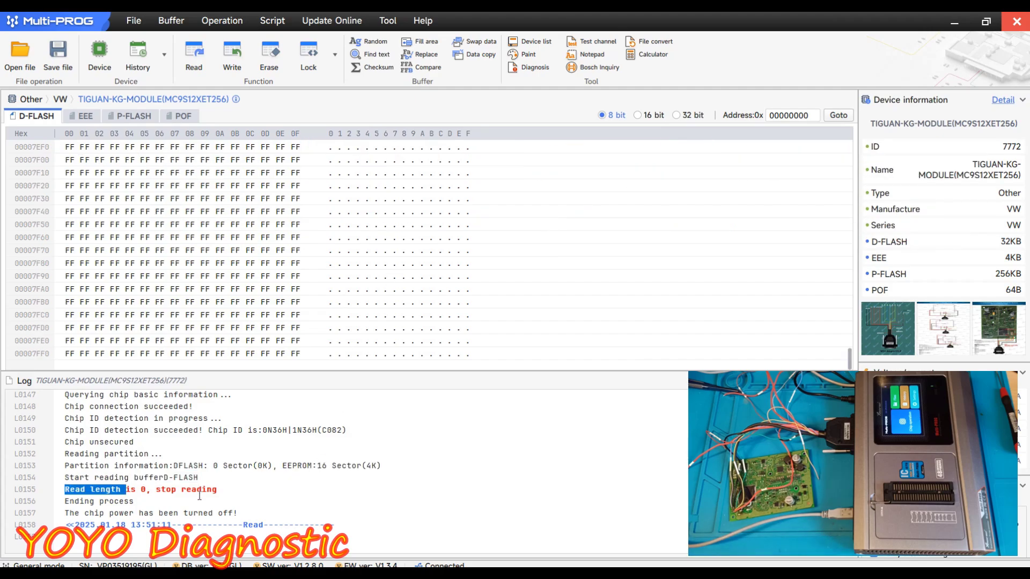
{"action": "left_click", "coordinate": [84, 116]}
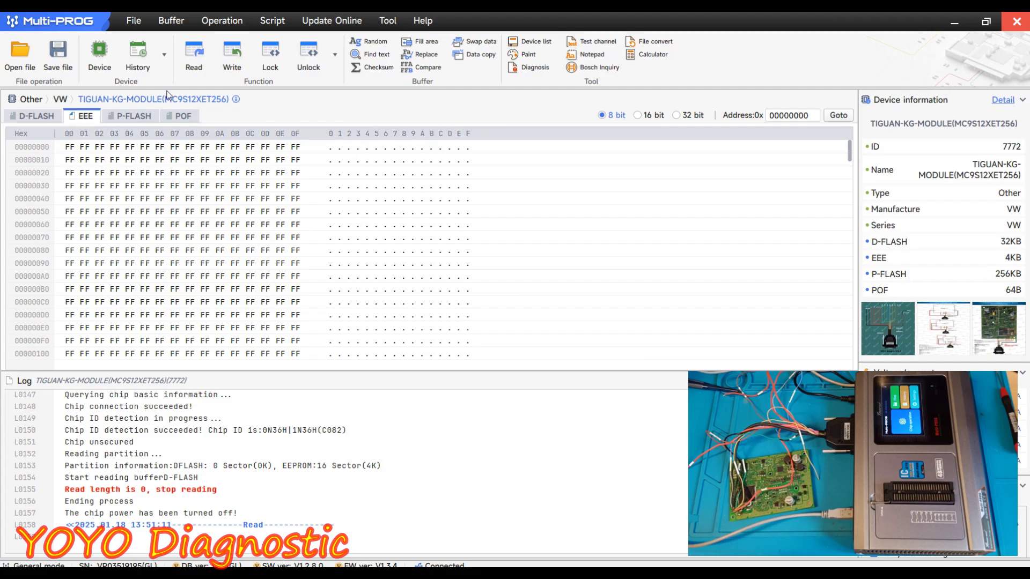
Read the EEE buffer from the chip and scroll through the returned data
{"action": "left_click", "coordinate": [193, 56]}
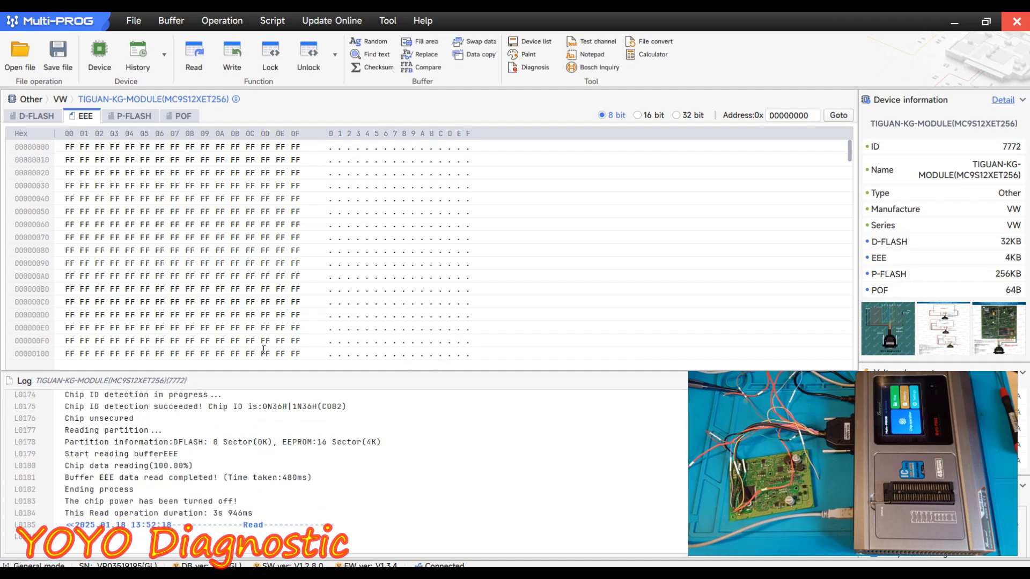
{"action": "scroll", "scroll_direction": "down", "scroll_amount": 3}
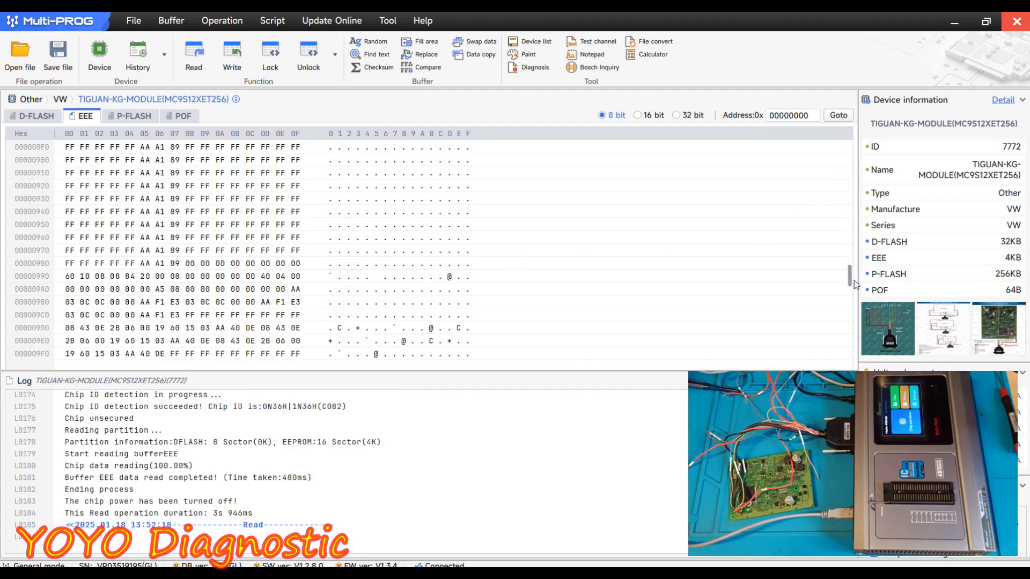
{"action": "scroll", "scroll_direction": "down", "scroll_amount": 3}
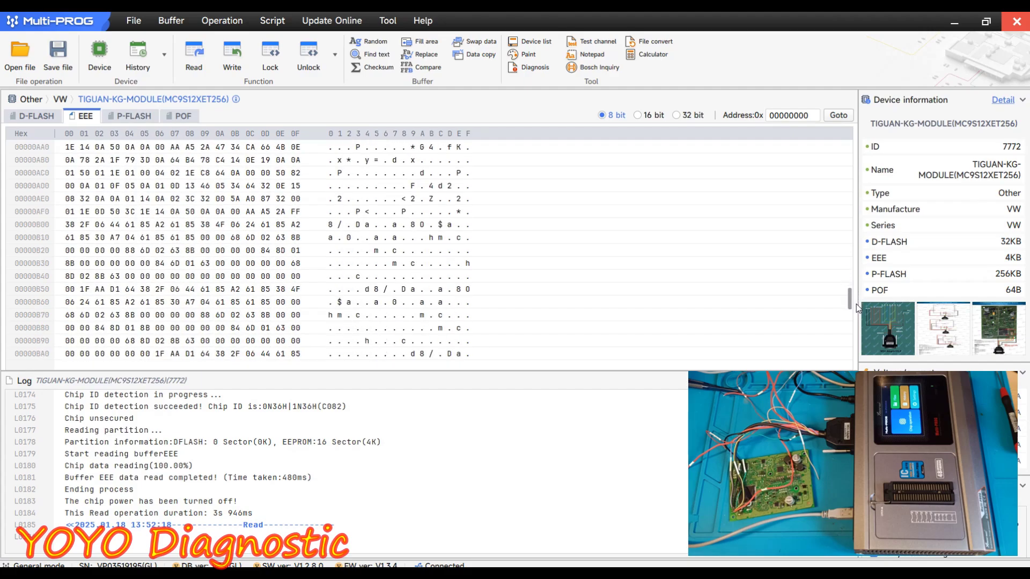
{"action": "scroll", "scroll_direction": "down", "scroll_amount": 3}
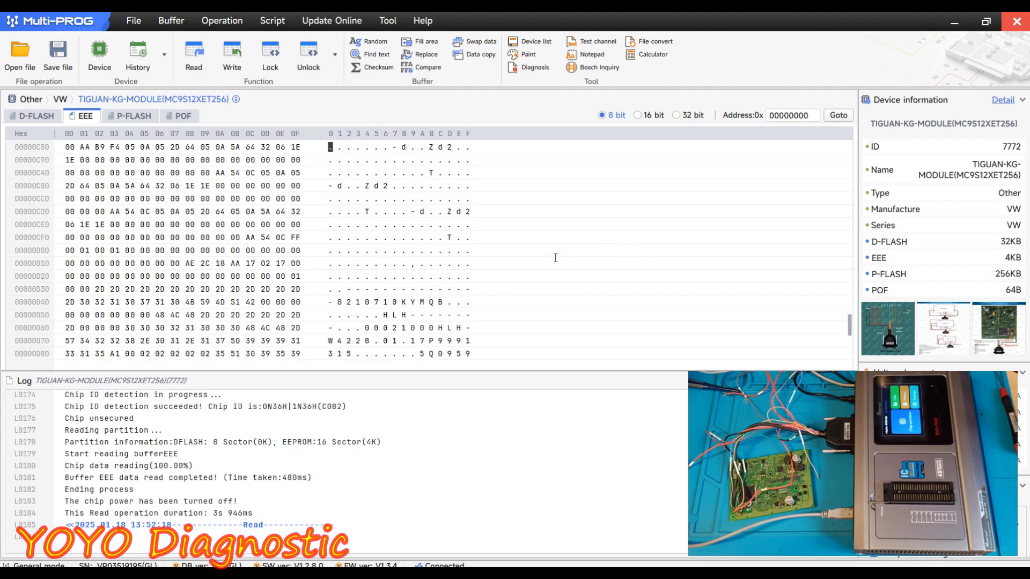
{"action": "scroll", "scroll_direction": "down", "scroll_amount": 3}
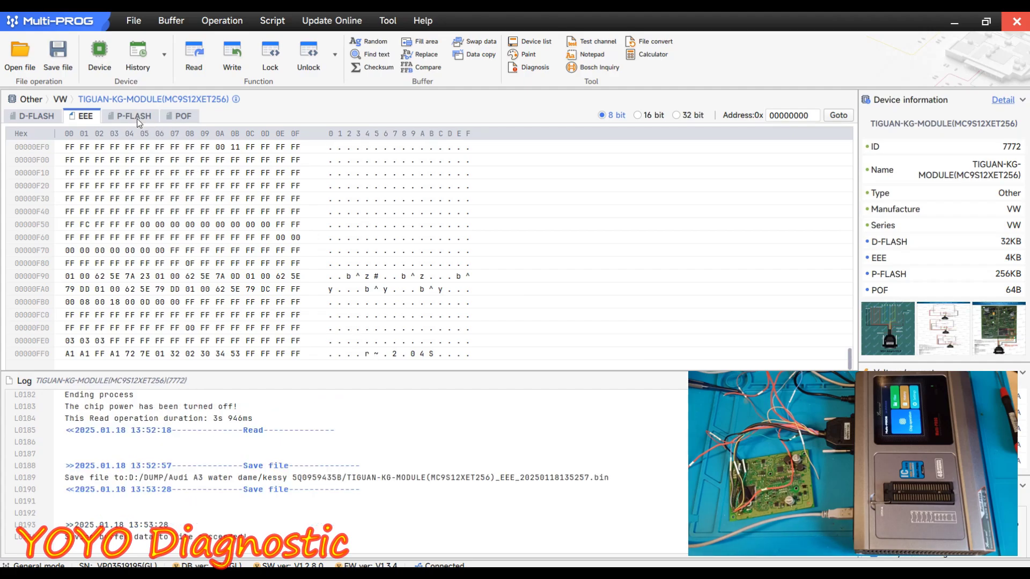
Read the P-FLASH buffer, scroll the program data, and switch to the POF buffer
{"action": "left_click", "coordinate": [134, 116]}
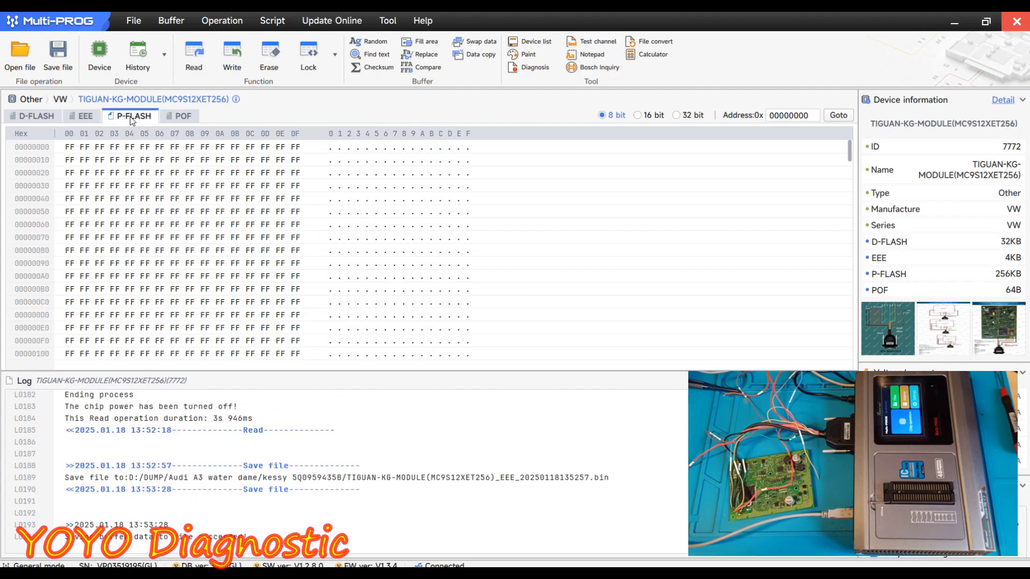
{"action": "left_click", "coordinate": [193, 56]}
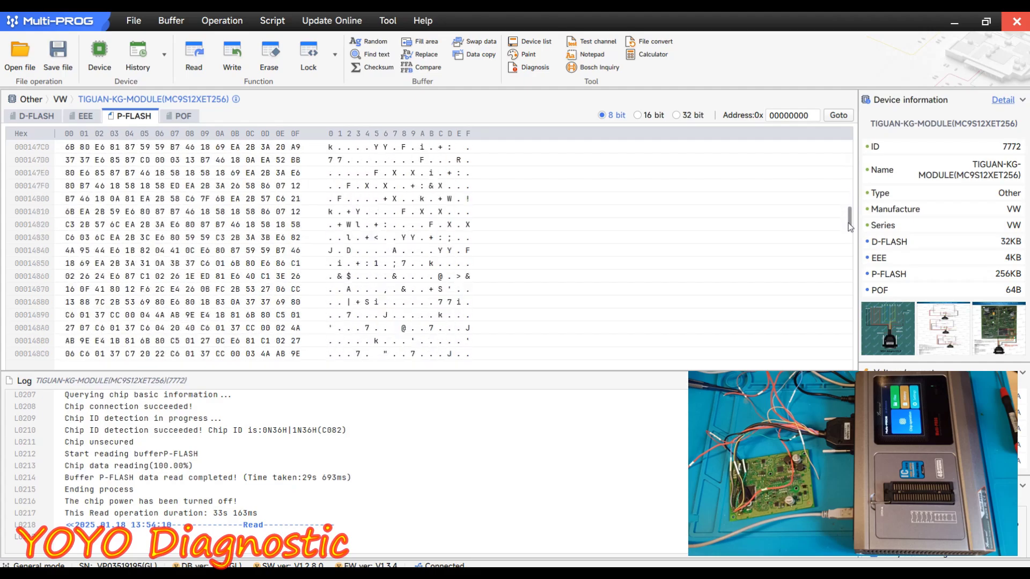
{"action": "scroll", "scroll_direction": "down", "scroll_amount": 3}
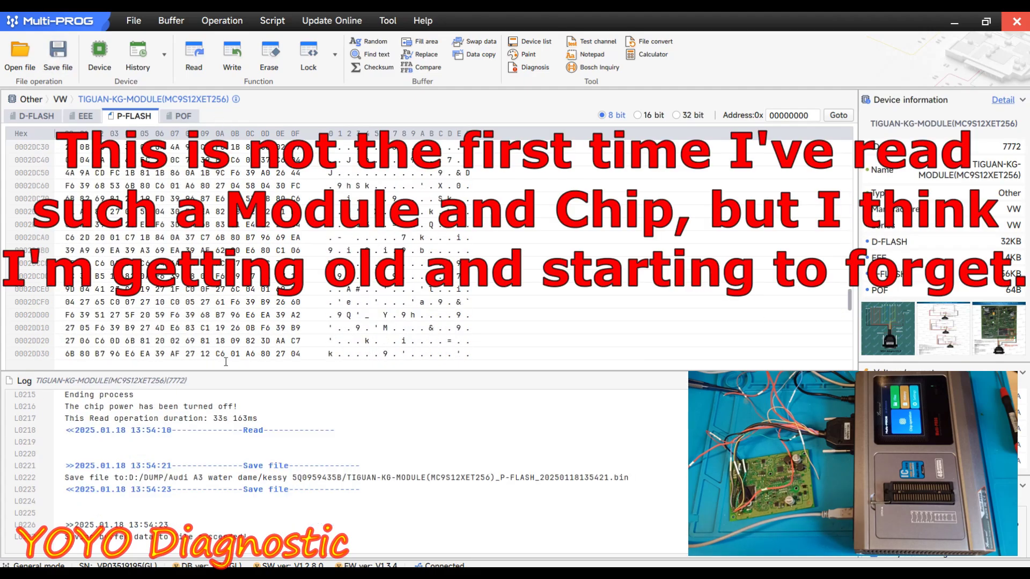
{"action": "left_click", "coordinate": [182, 116]}
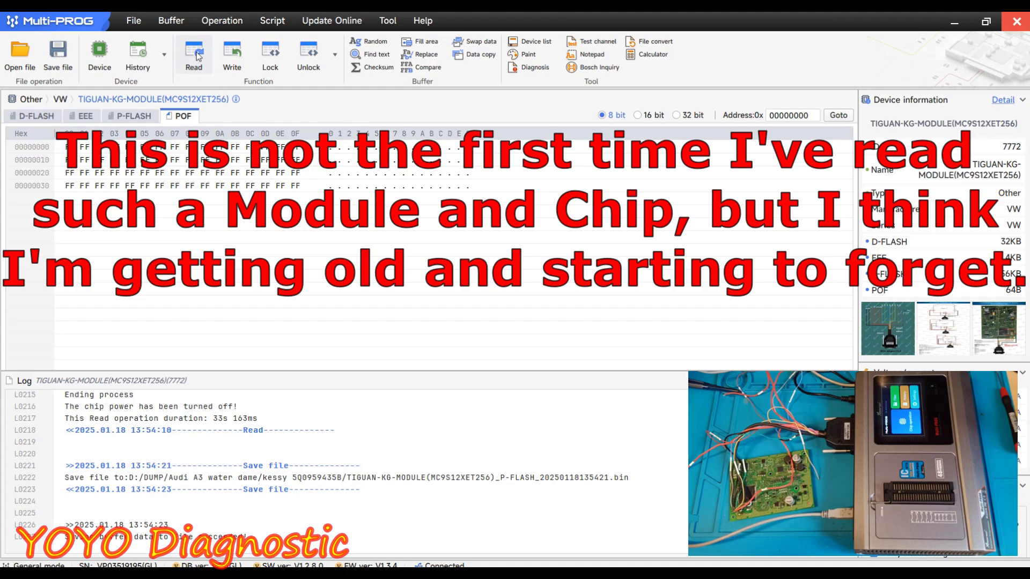
{"action": "left_click", "coordinate": [193, 56]}
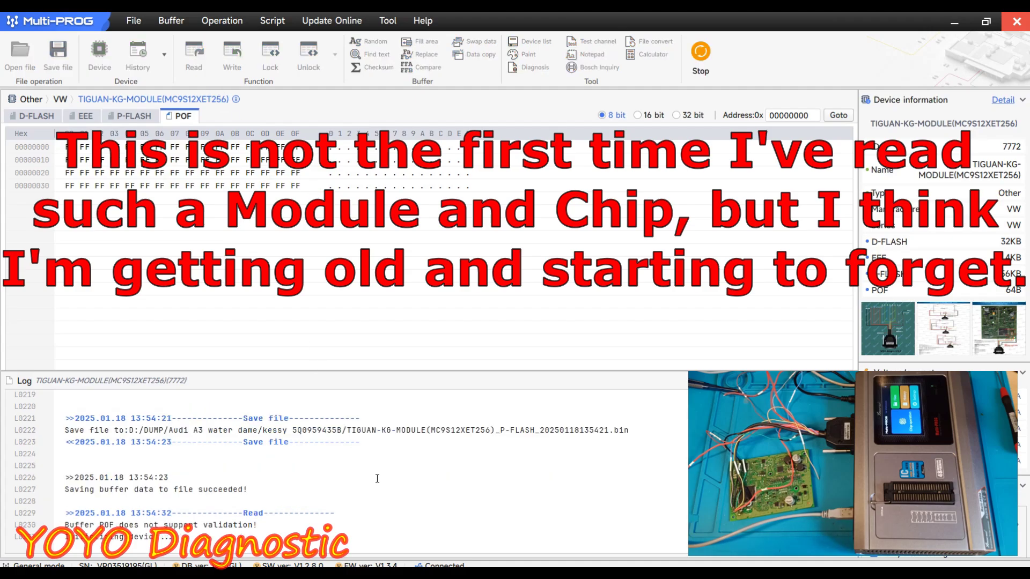
{"action": "left_click", "coordinate": [193, 56]}
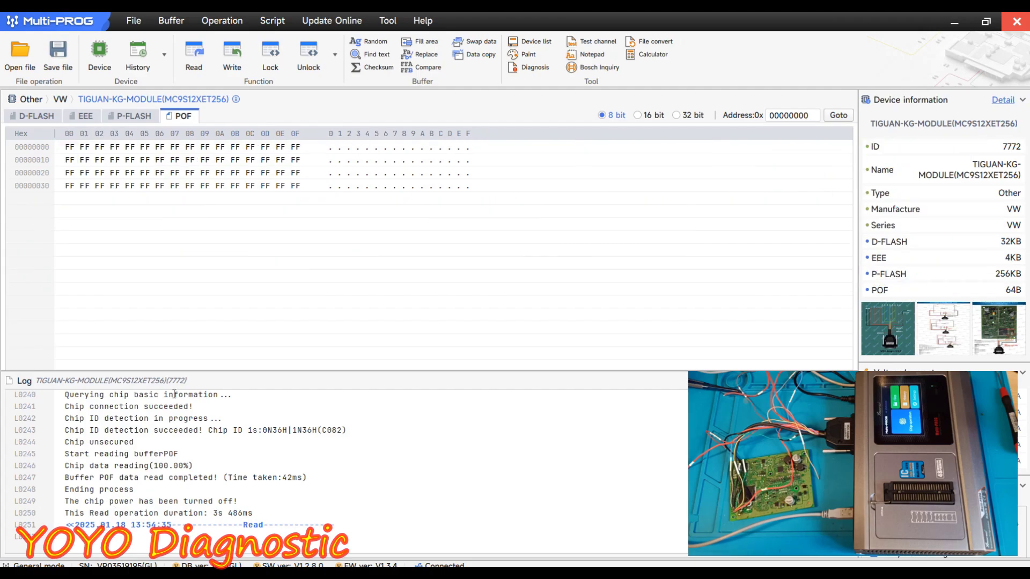
{"action": "mouse_move", "coordinate": [310, 292]}
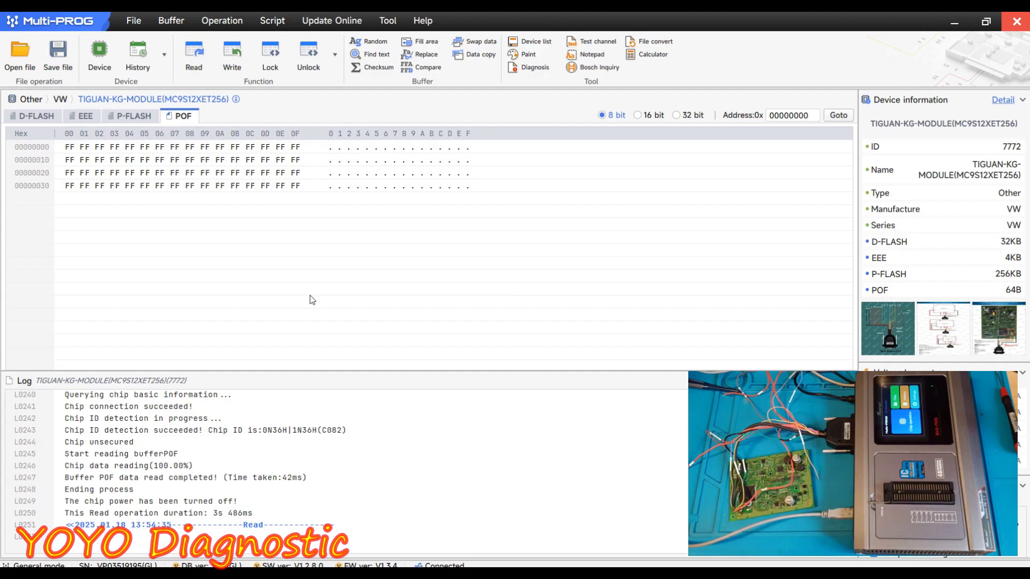
{"action": "mouse_move", "coordinate": [383, 445]}
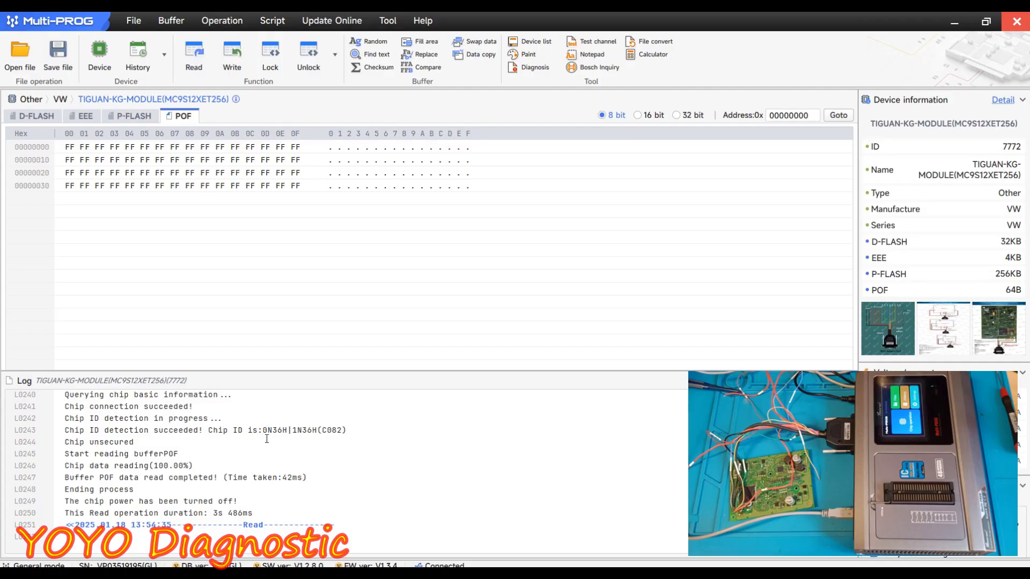
Select the chip mask ID 1N36H in the Multi-PROG read log
{"action": "double_click", "coordinate": [303, 430]}
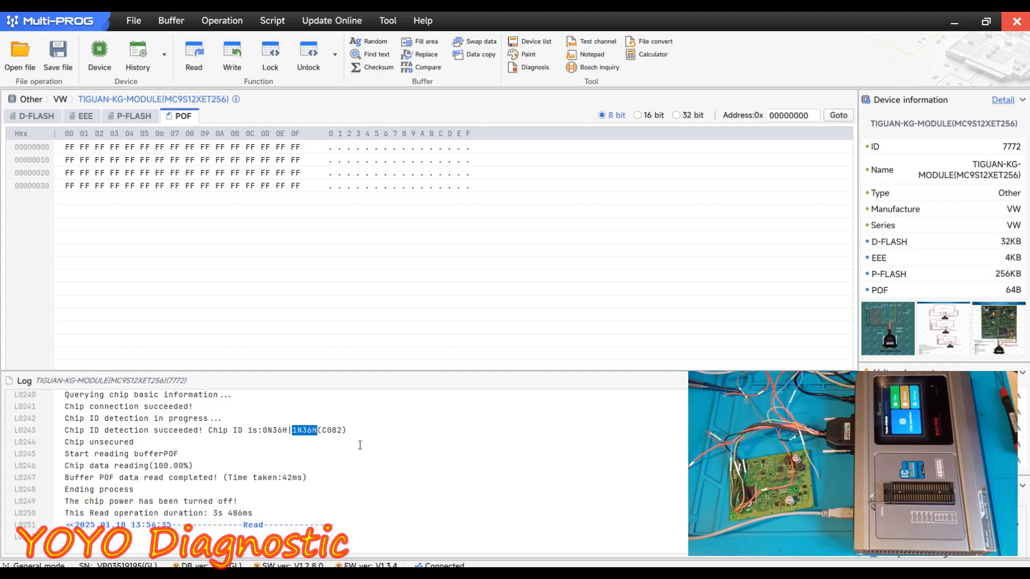
{"action": "mouse_move", "coordinate": [346, 454]}
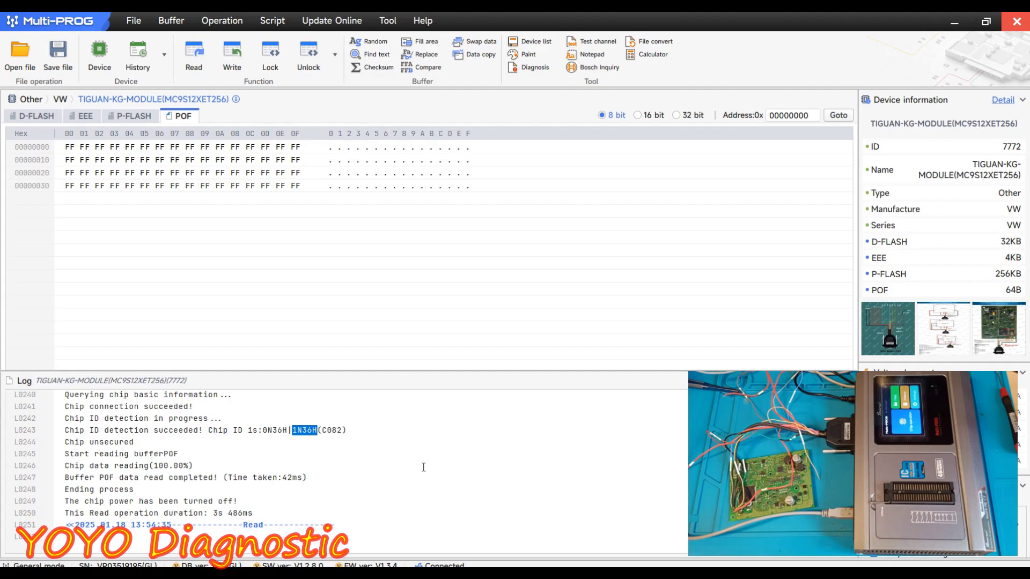
{"action": "mouse_move", "coordinate": [435, 471]}
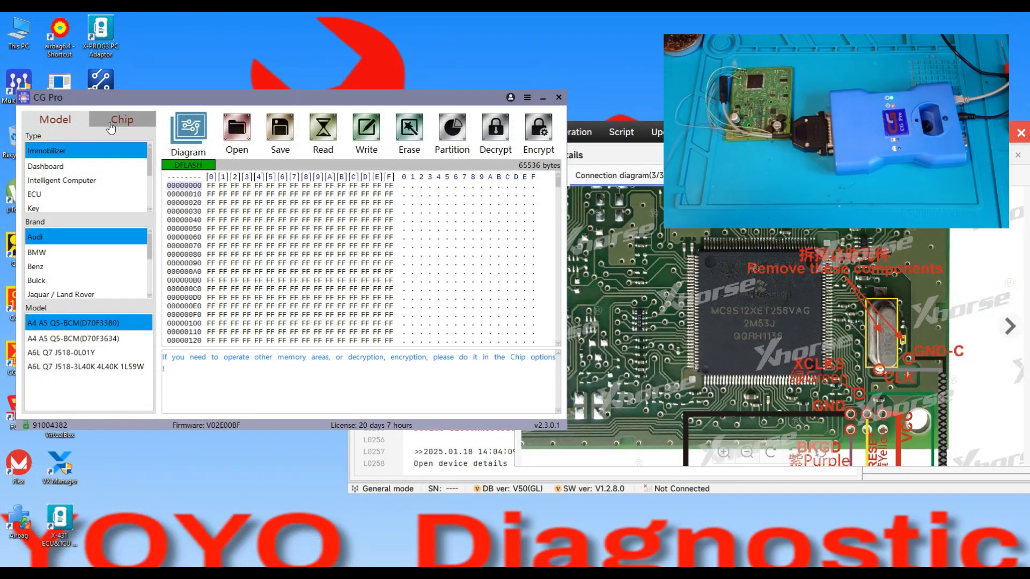
Select chip 9S12XET256-2M53J by chip type and view its 144-pin wiring diagram
{"action": "left_click", "coordinate": [122, 120]}
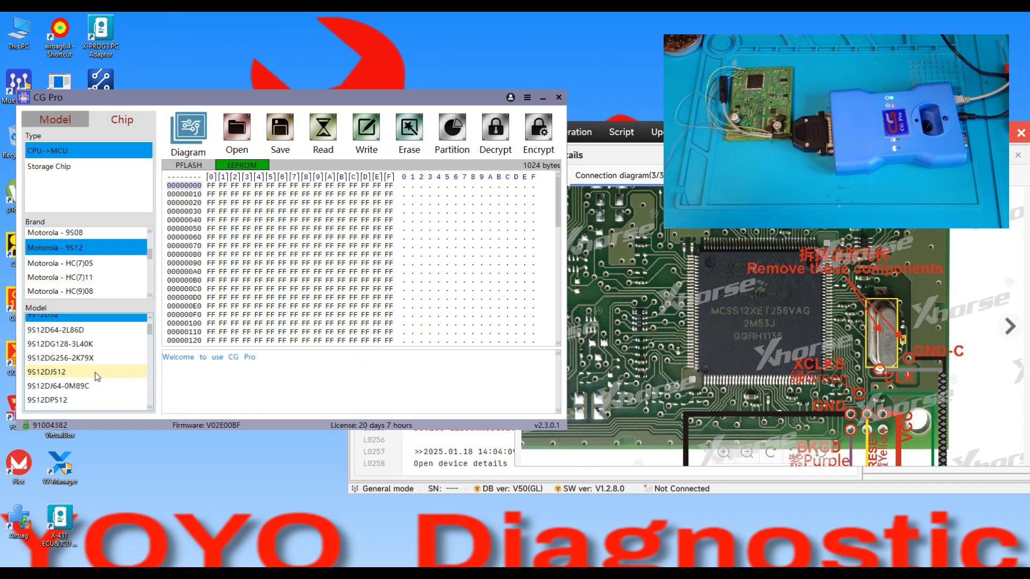
{"action": "scroll", "scroll_direction": "down", "scroll_amount": 3}
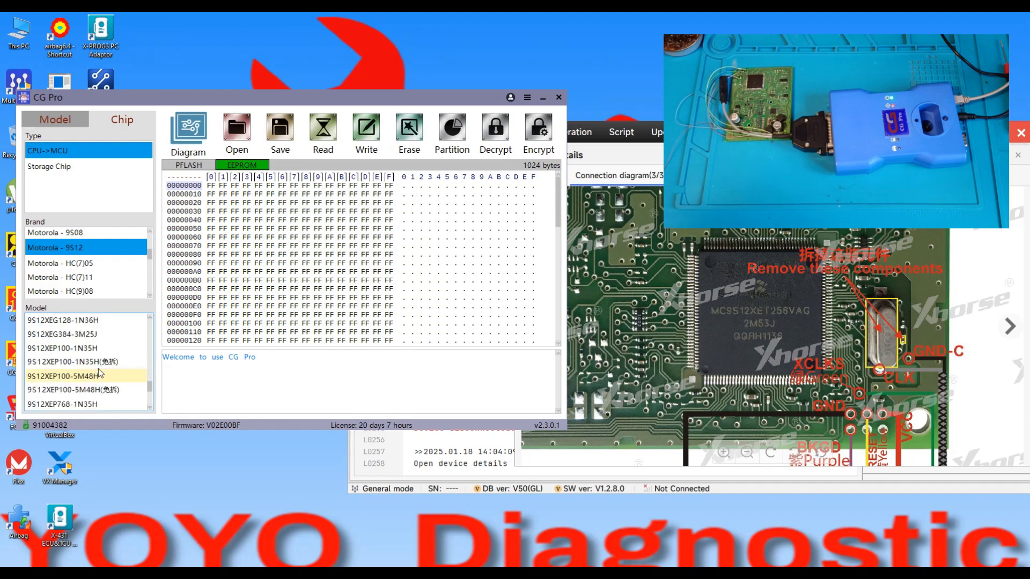
{"action": "left_click", "coordinate": [62, 347]}
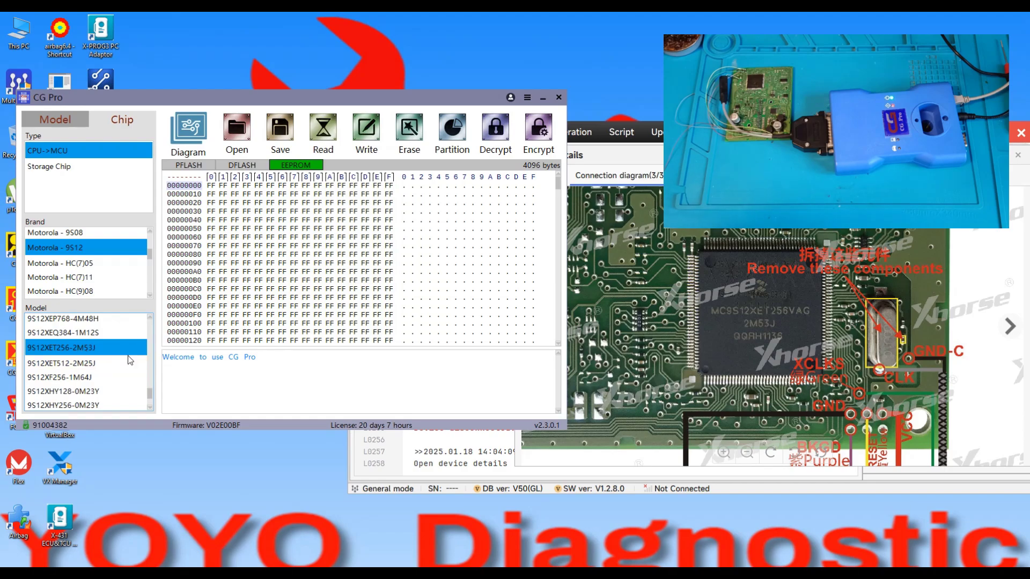
{"action": "left_click", "coordinate": [187, 134]}
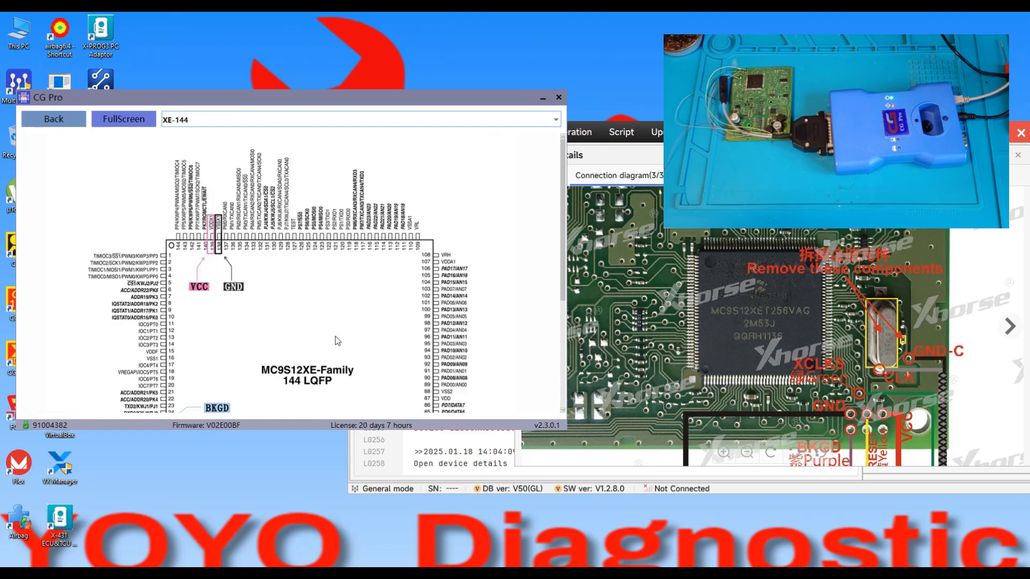
{"action": "scroll", "scroll_direction": "down", "scroll_amount": 3}
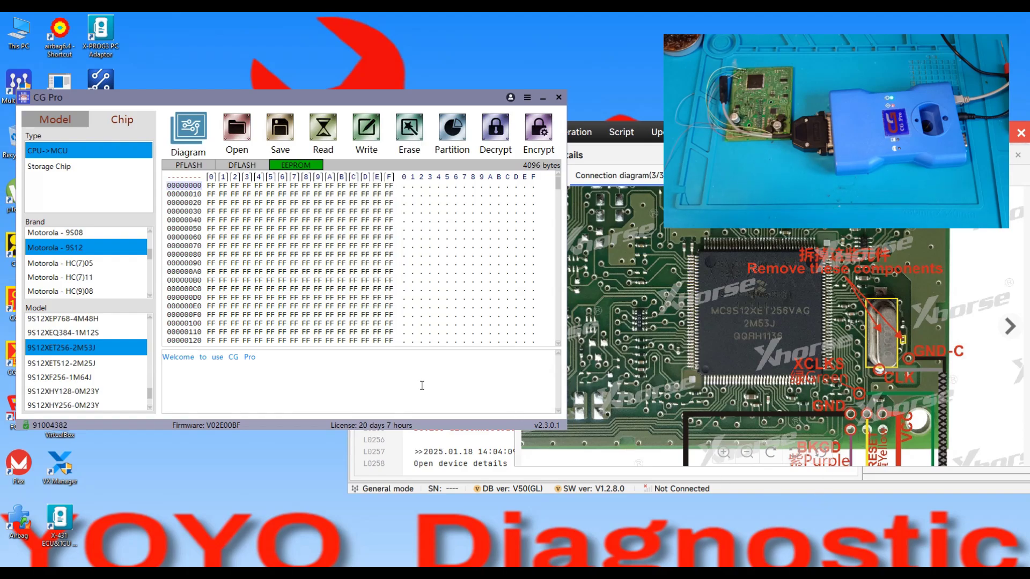
Read the 262144-byte PFLASH partition from the chip
{"action": "left_click", "coordinate": [188, 164]}
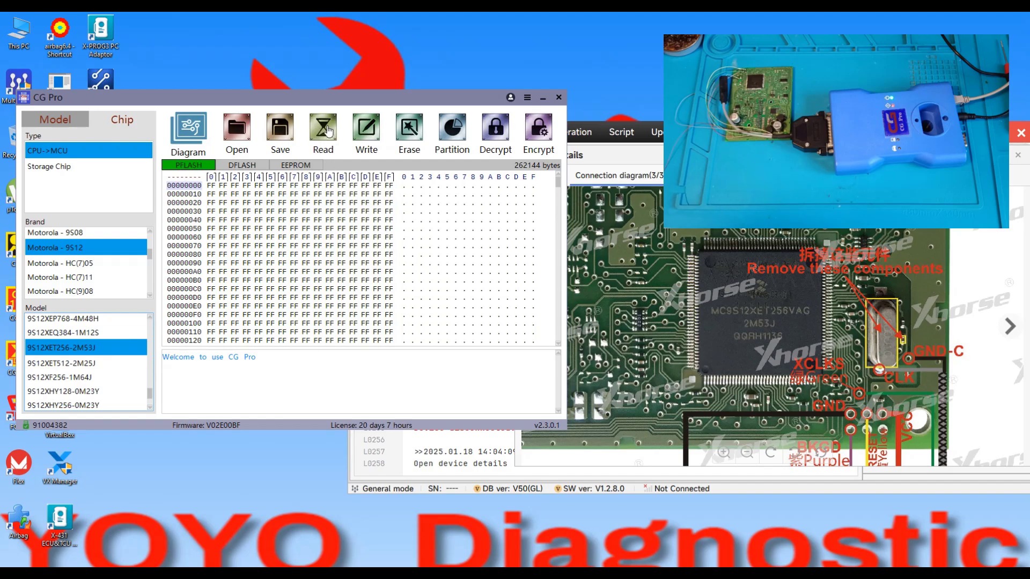
{"action": "left_click", "coordinate": [322, 130]}
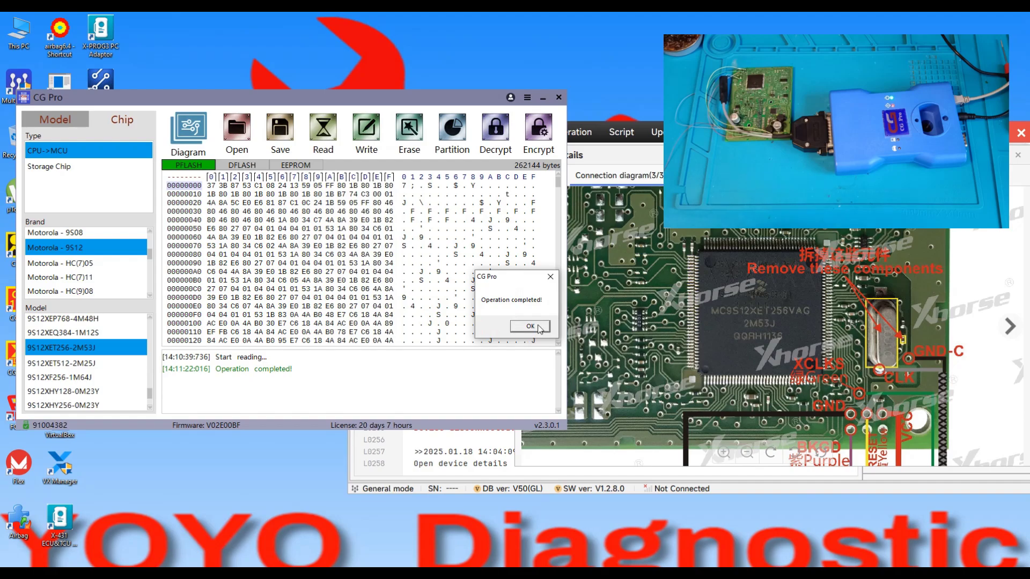
Attempt a DFLASH read, dismiss the zero-size error, and show the 4096-byte EEPROM partition
{"action": "left_click", "coordinate": [530, 327]}
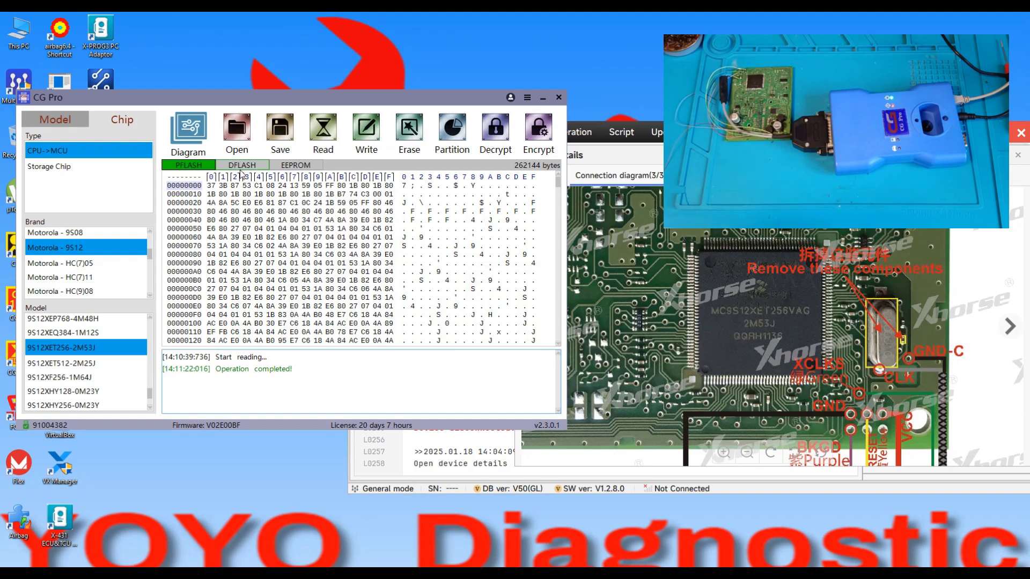
{"action": "left_click", "coordinate": [242, 165]}
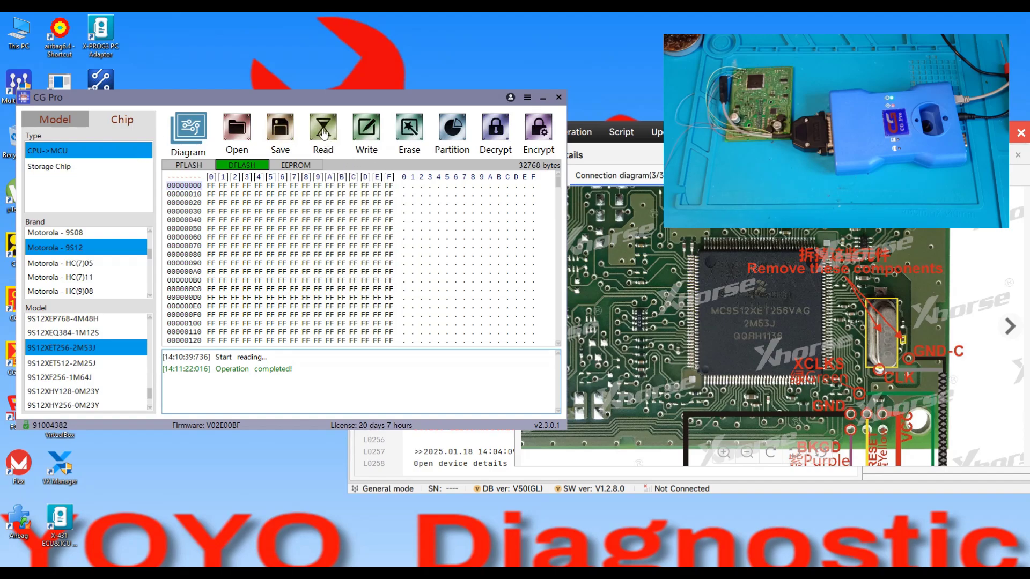
{"action": "left_click", "coordinate": [323, 134]}
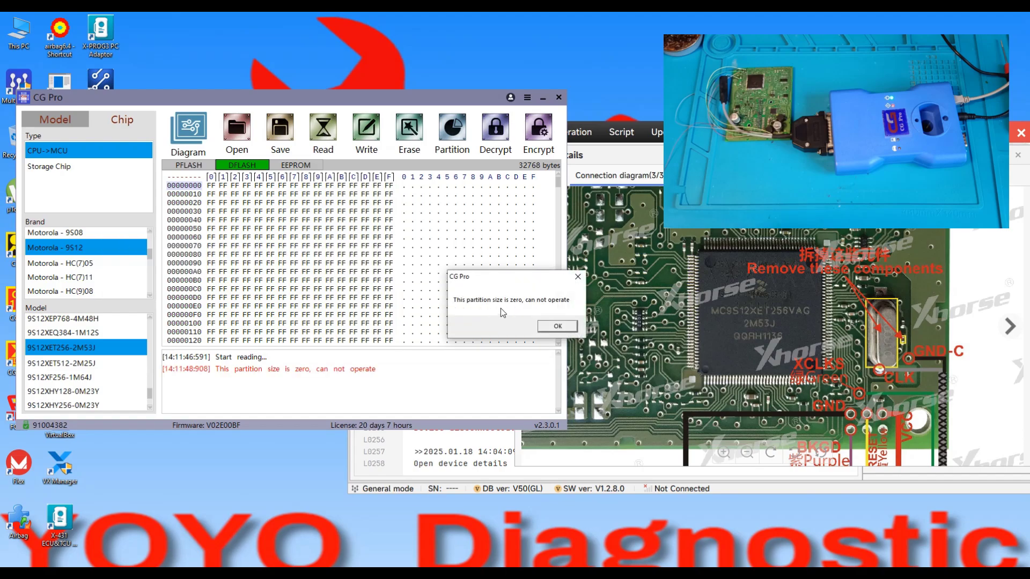
{"action": "left_click", "coordinate": [557, 326]}
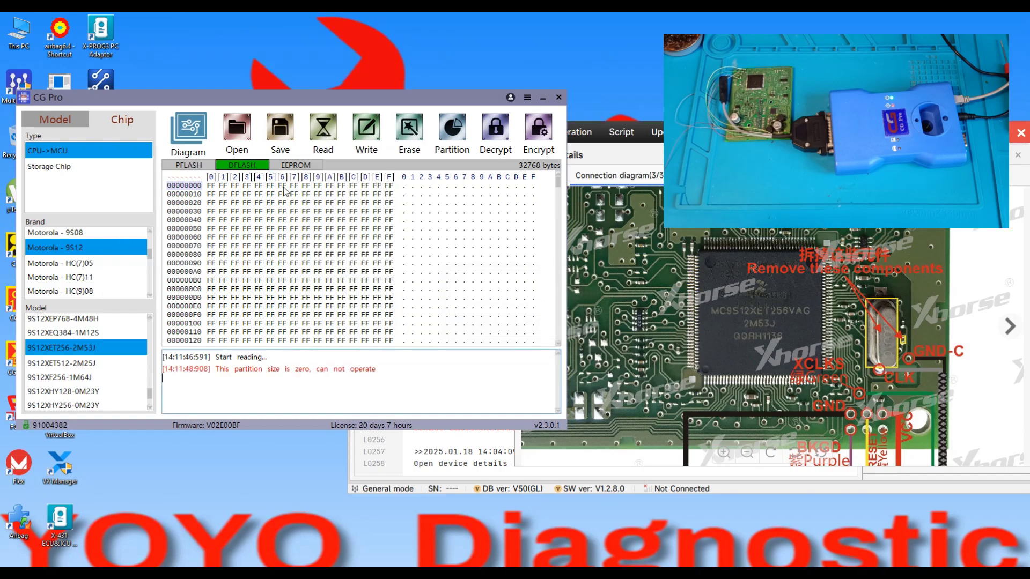
{"action": "left_click", "coordinate": [295, 165]}
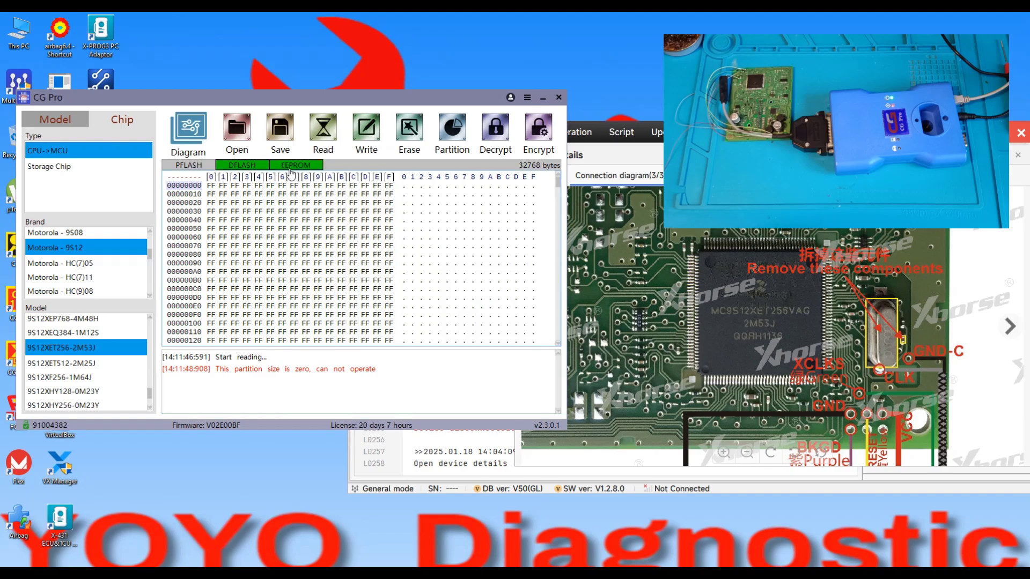
{"action": "left_click", "coordinate": [295, 165]}
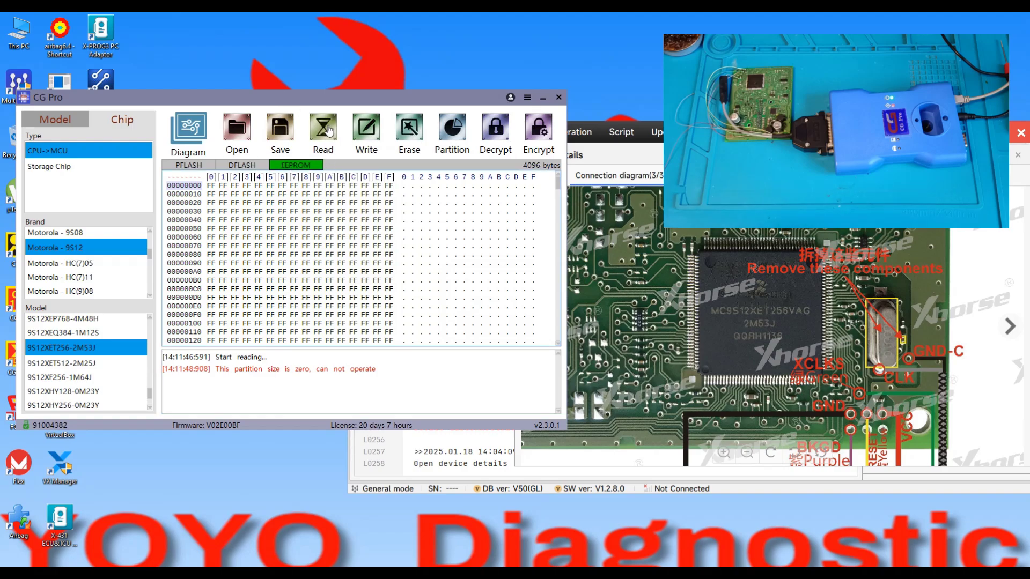
Read the 4096-byte EEPROM in CG Pro and scroll through its hex data
{"action": "left_click", "coordinate": [322, 126]}
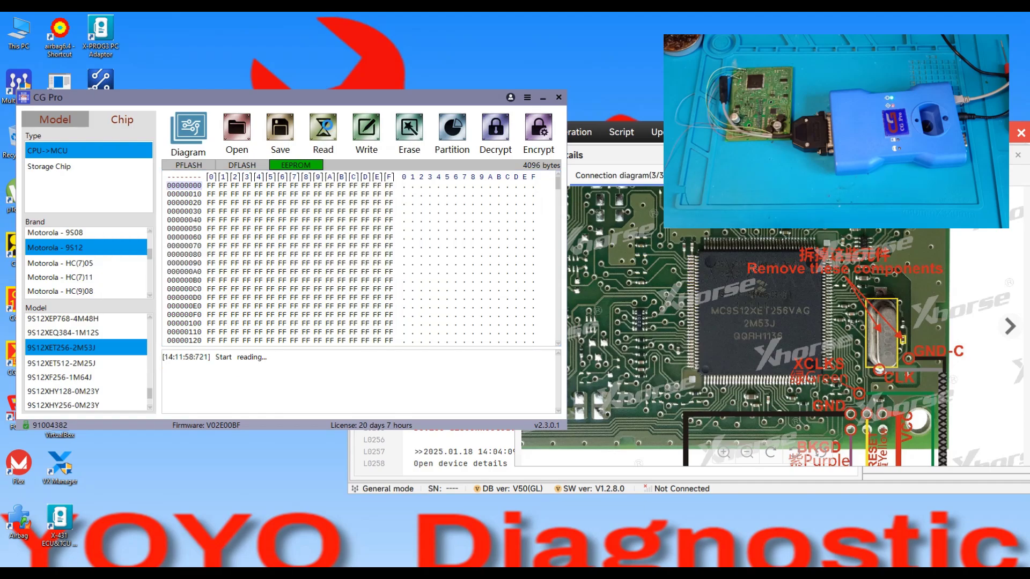
{"action": "scroll", "scroll_direction": "down", "scroll_amount": 3}
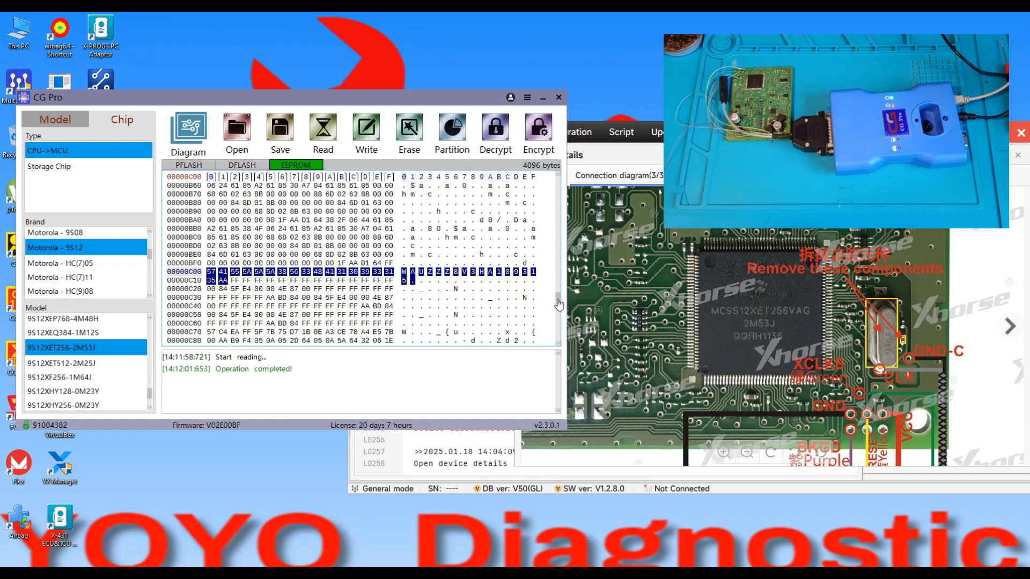
{"action": "scroll", "scroll_direction": "down", "scroll_amount": 3}
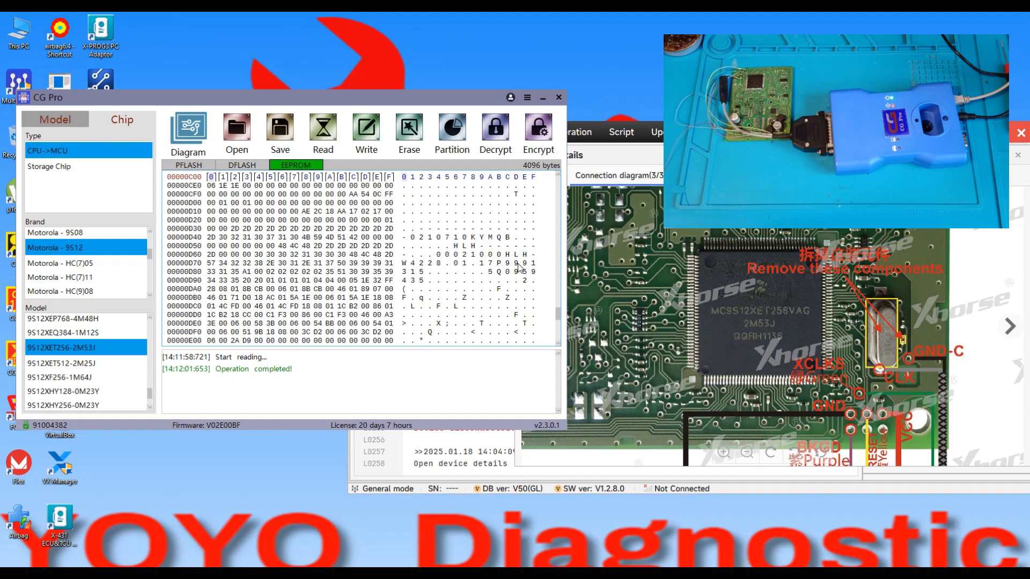
{"action": "scroll", "scroll_direction": "down", "scroll_amount": 3}
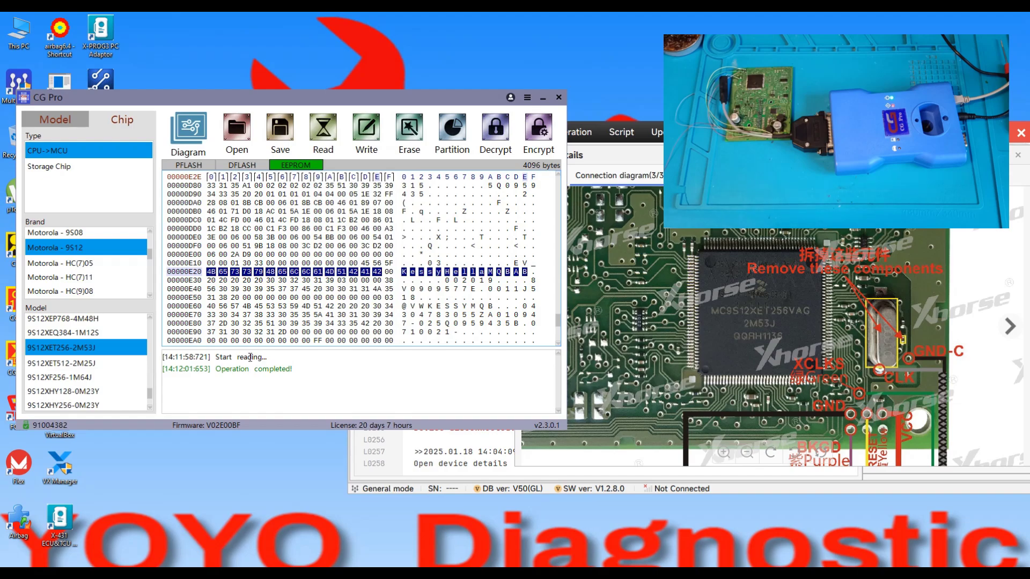
{"action": "mouse_move", "coordinate": [796, 272]}
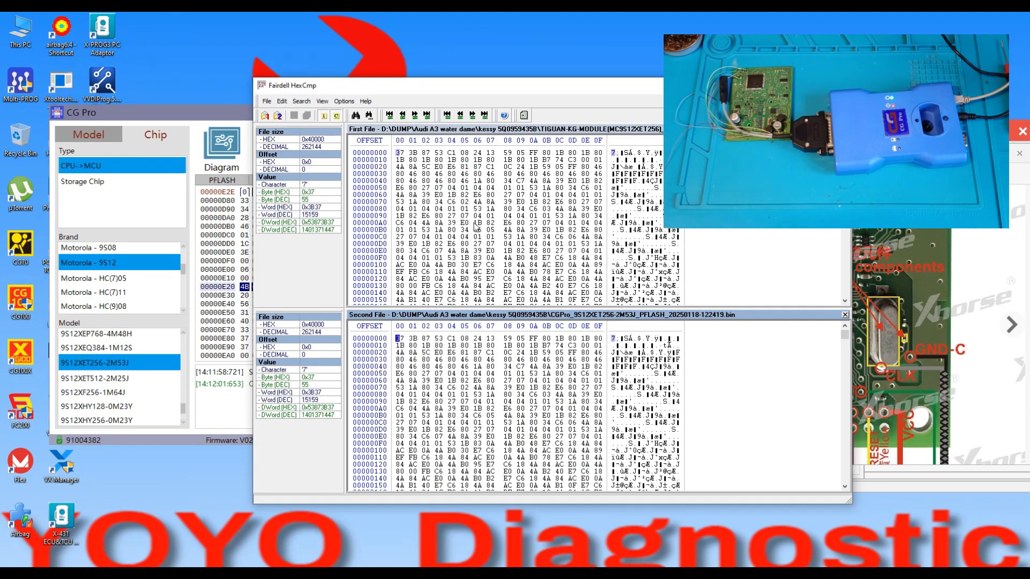
{"action": "mouse_move", "coordinate": [499, 223]}
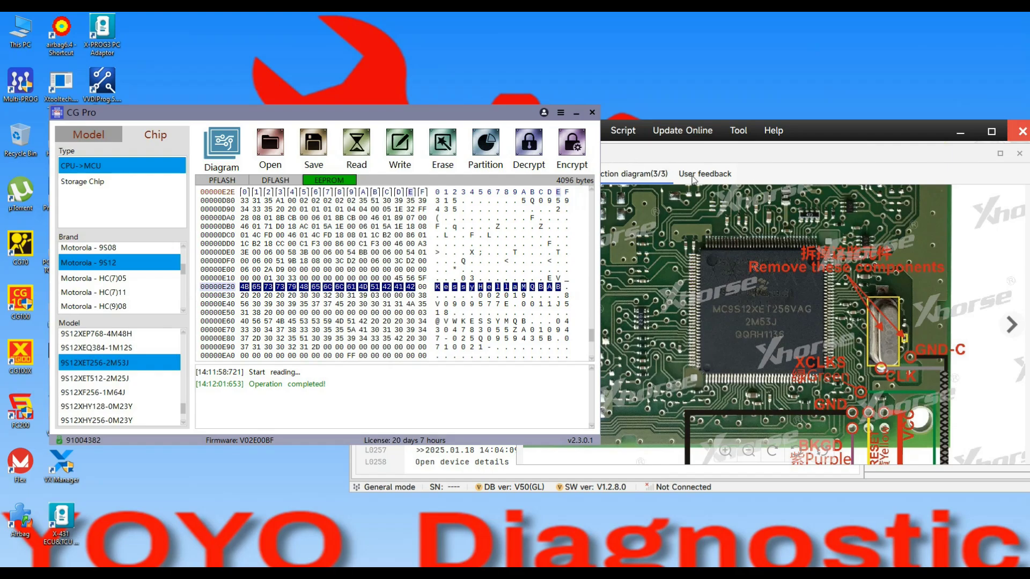
{"action": "mouse_move", "coordinate": [630, 384]}
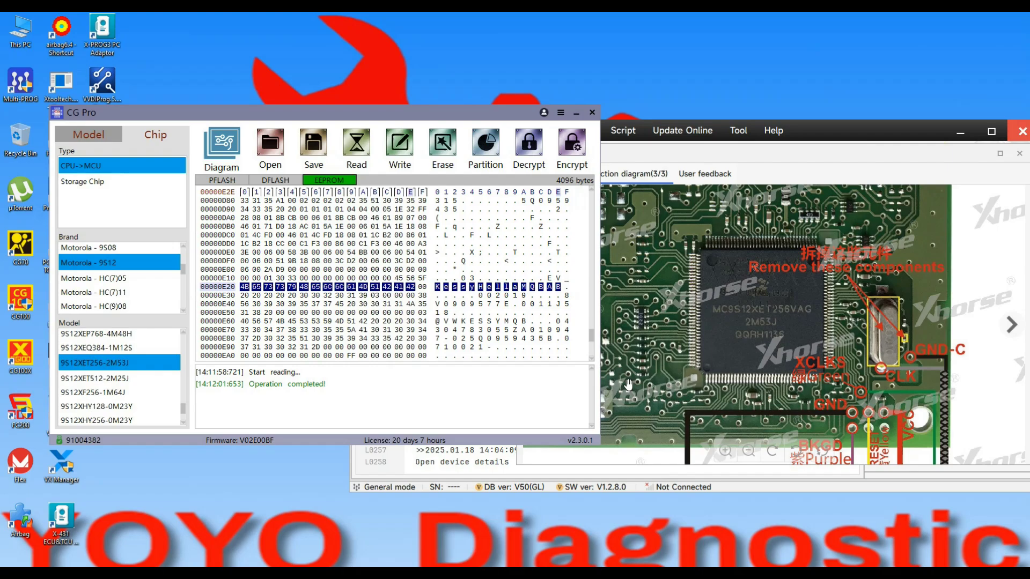
{"action": "mouse_move", "coordinate": [670, 423]}
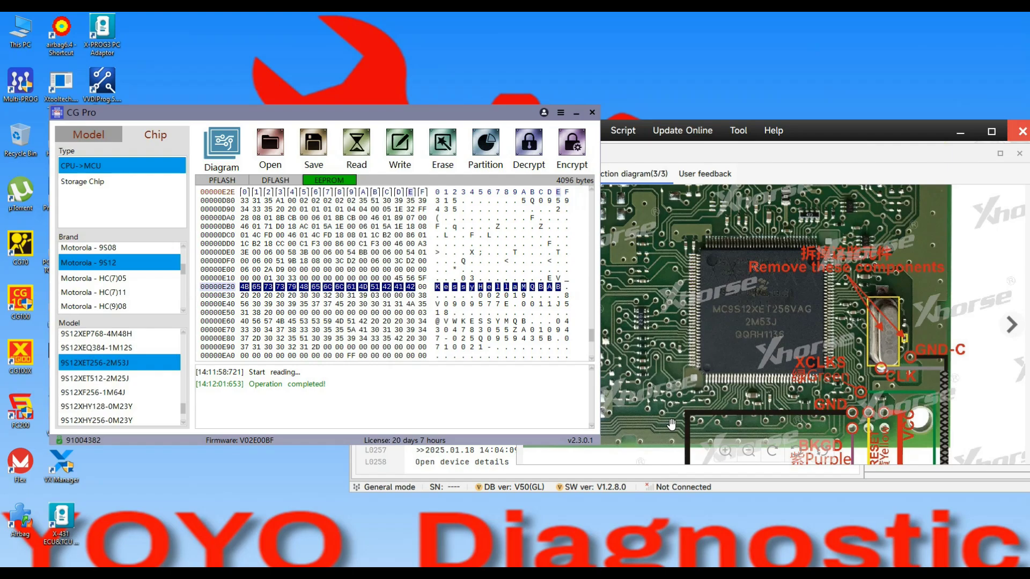
{"action": "mouse_move", "coordinate": [1007, 374]}
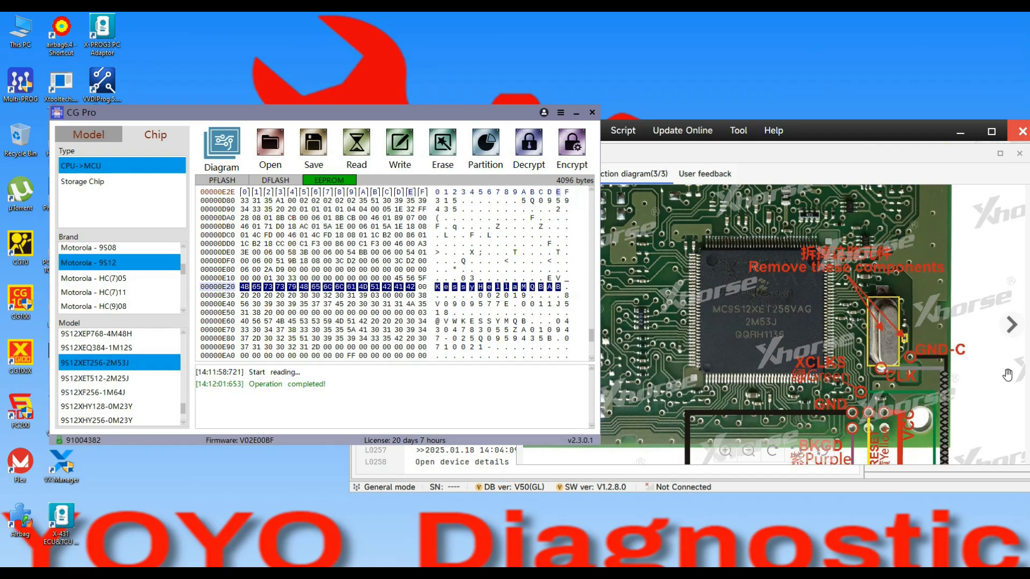
{"action": "mouse_move", "coordinate": [1024, 389]}
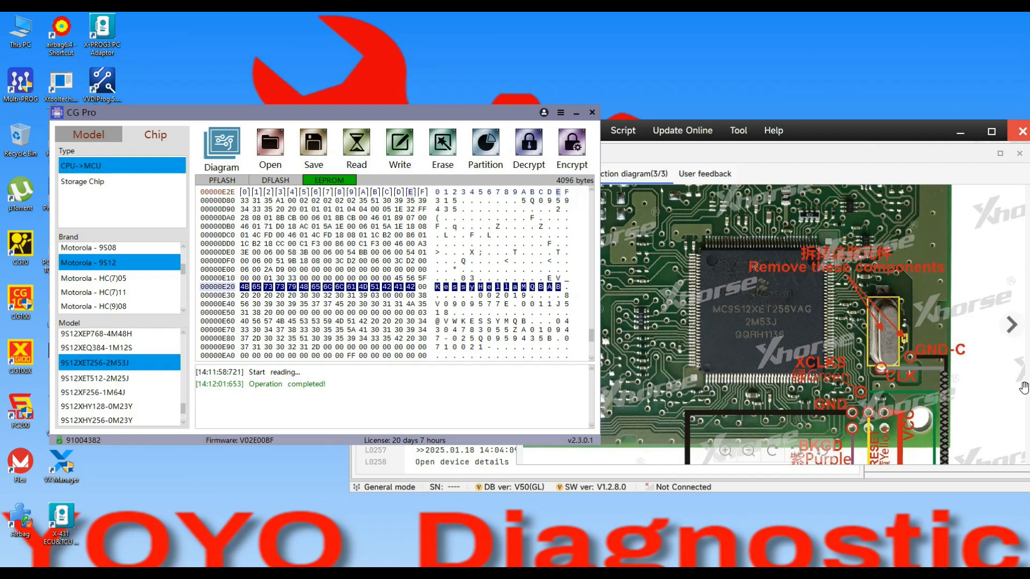
{"action": "mouse_move", "coordinate": [1018, 353]}
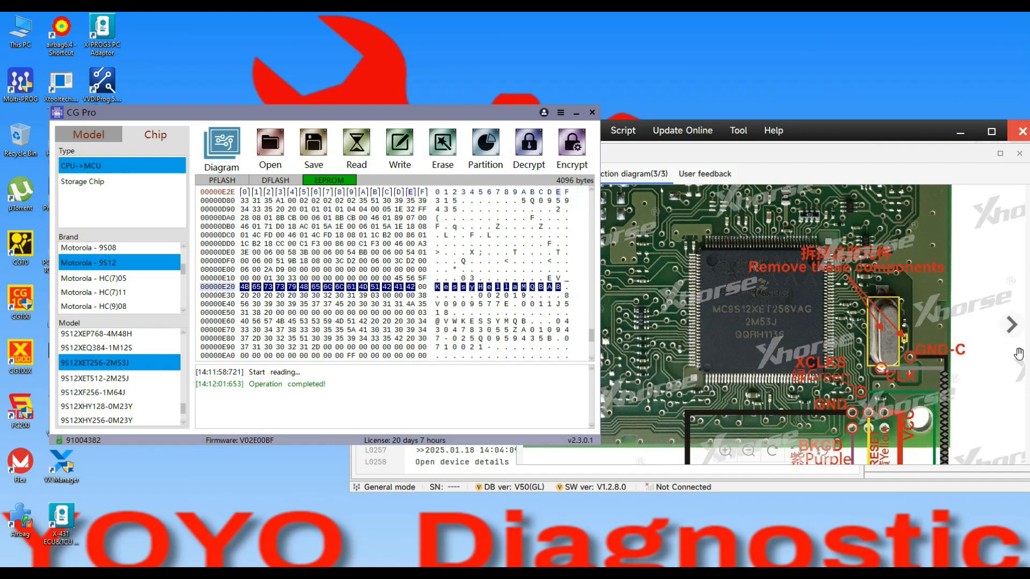